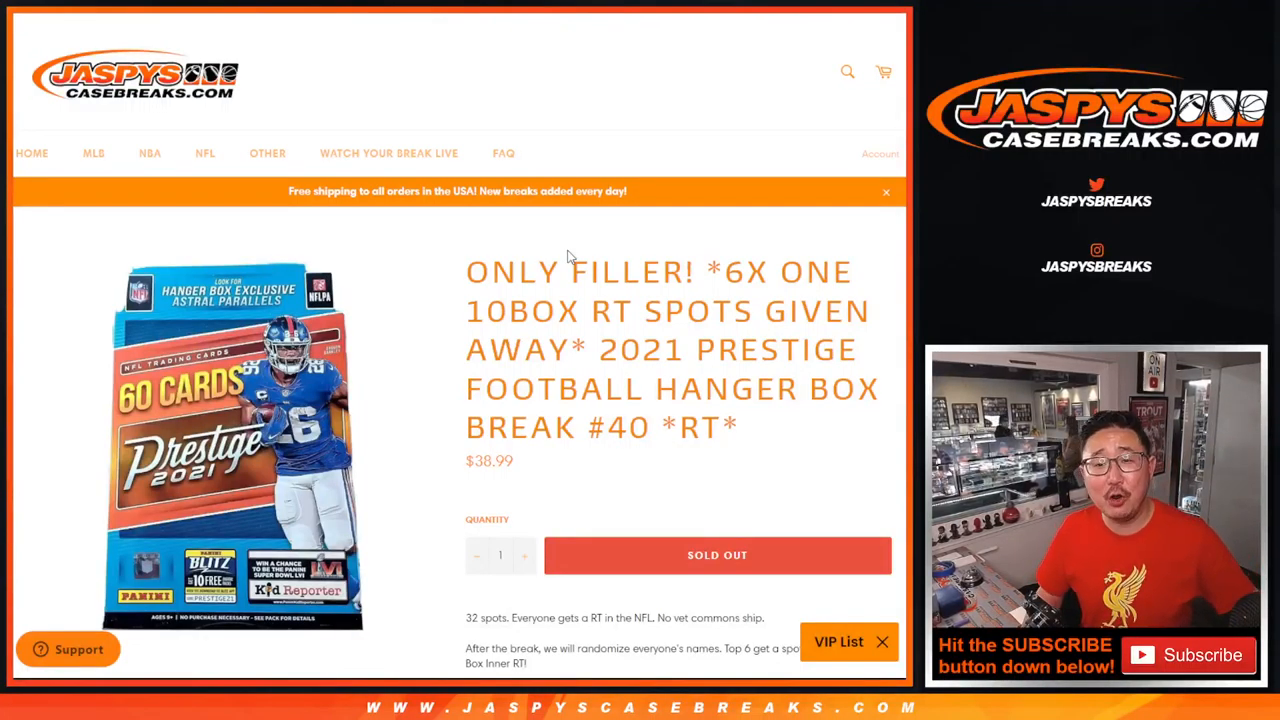
# Return to the List Randomizer form holding the 32 participant names.
pyautogui.doubleClick(641, 349)
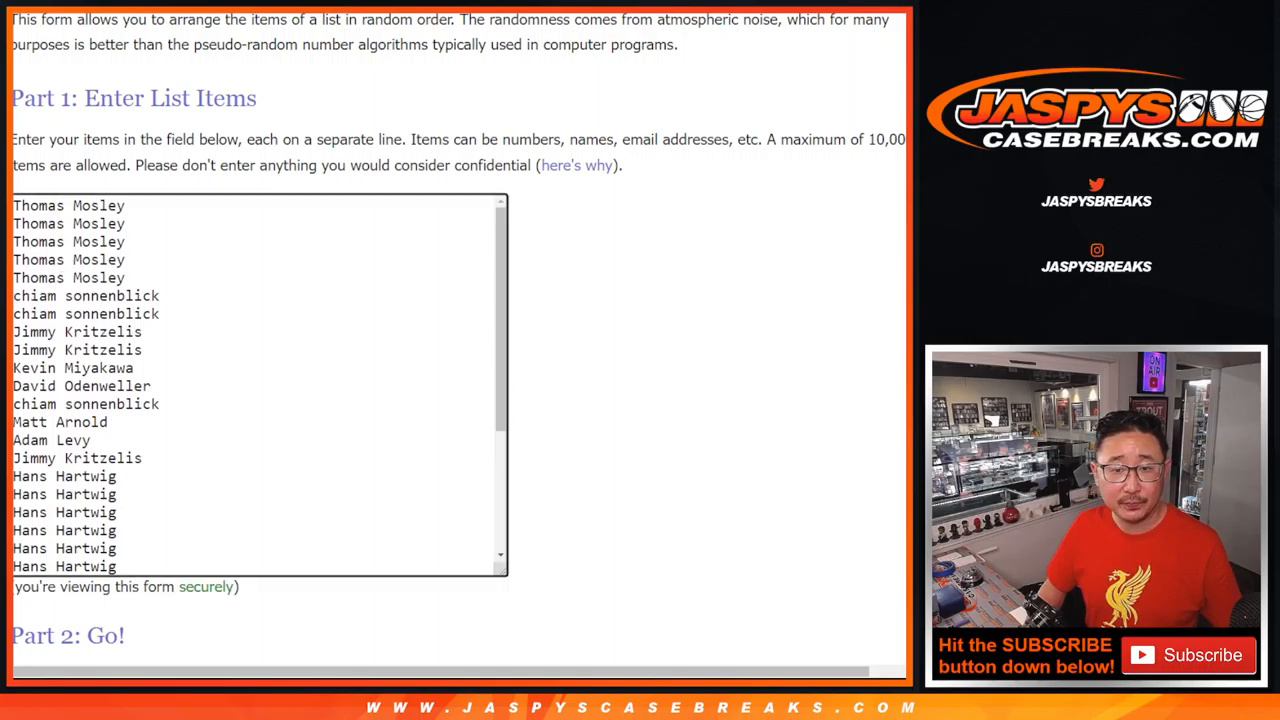
pyautogui.scroll(-3)
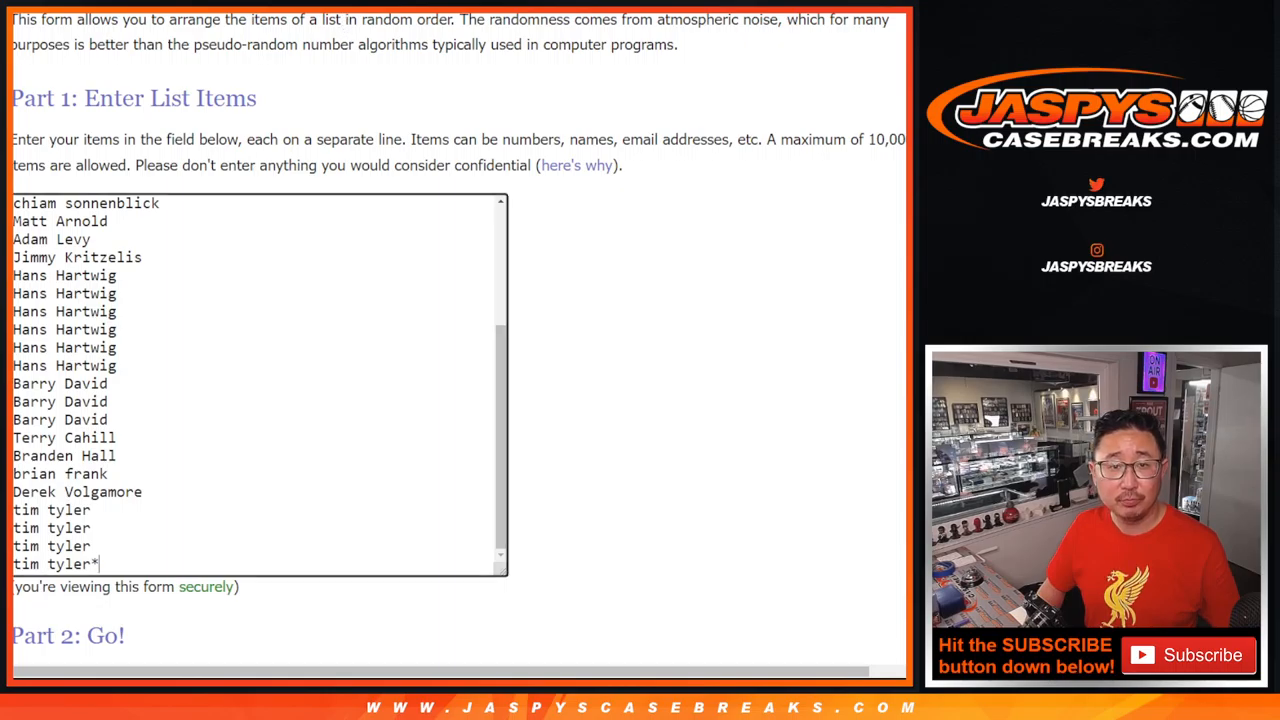
pyautogui.click(198, 51)
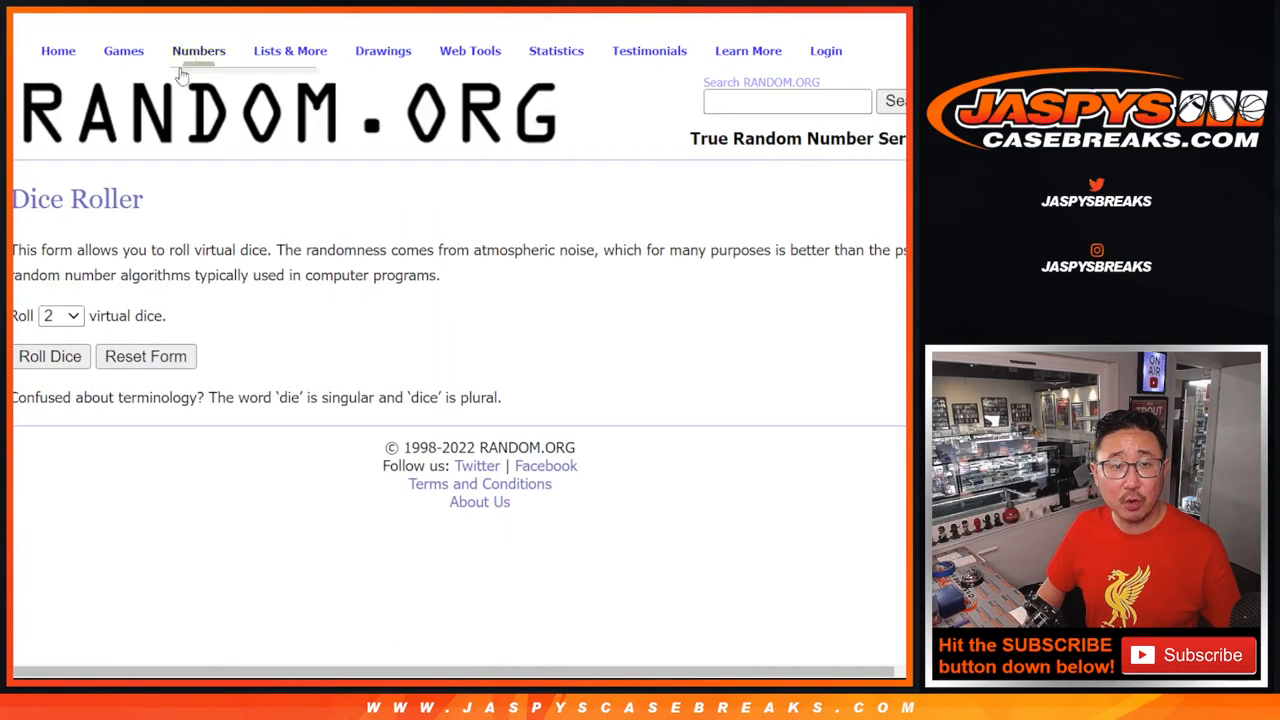
pyautogui.click(49, 356)
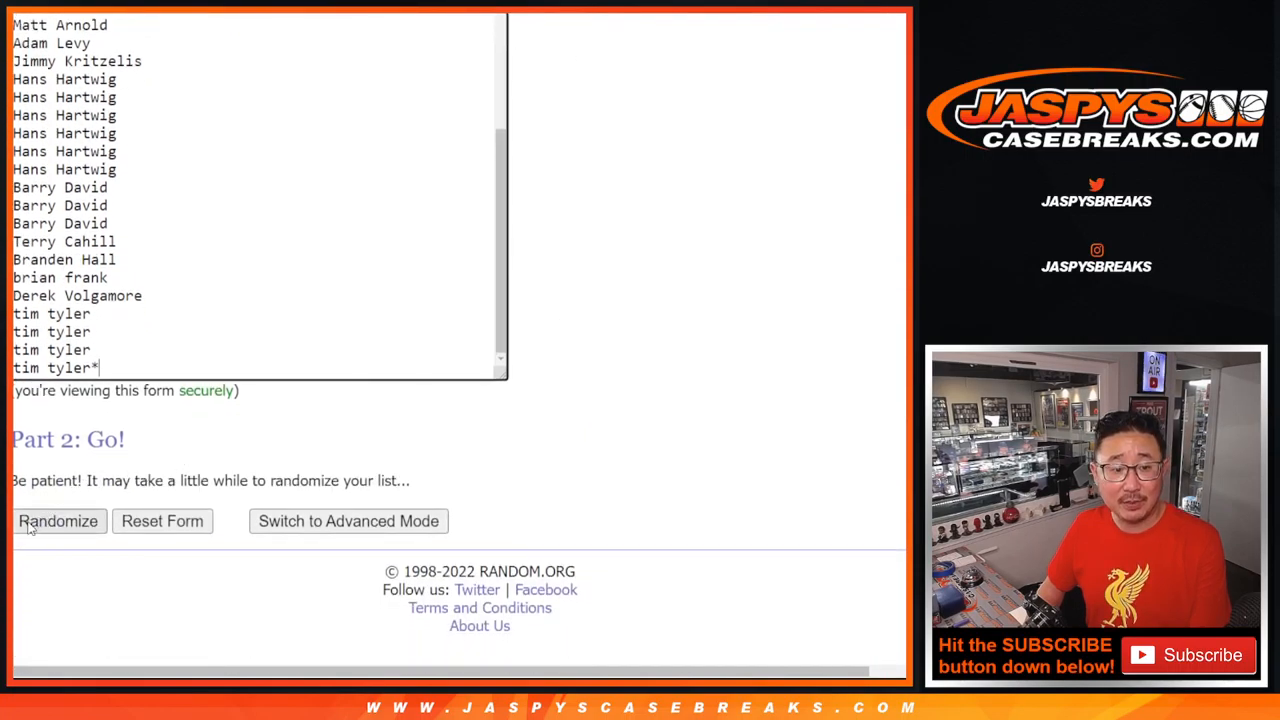
# Shuffle the participant name list repeatedly with Randomize and Again!
pyautogui.click(58, 521)
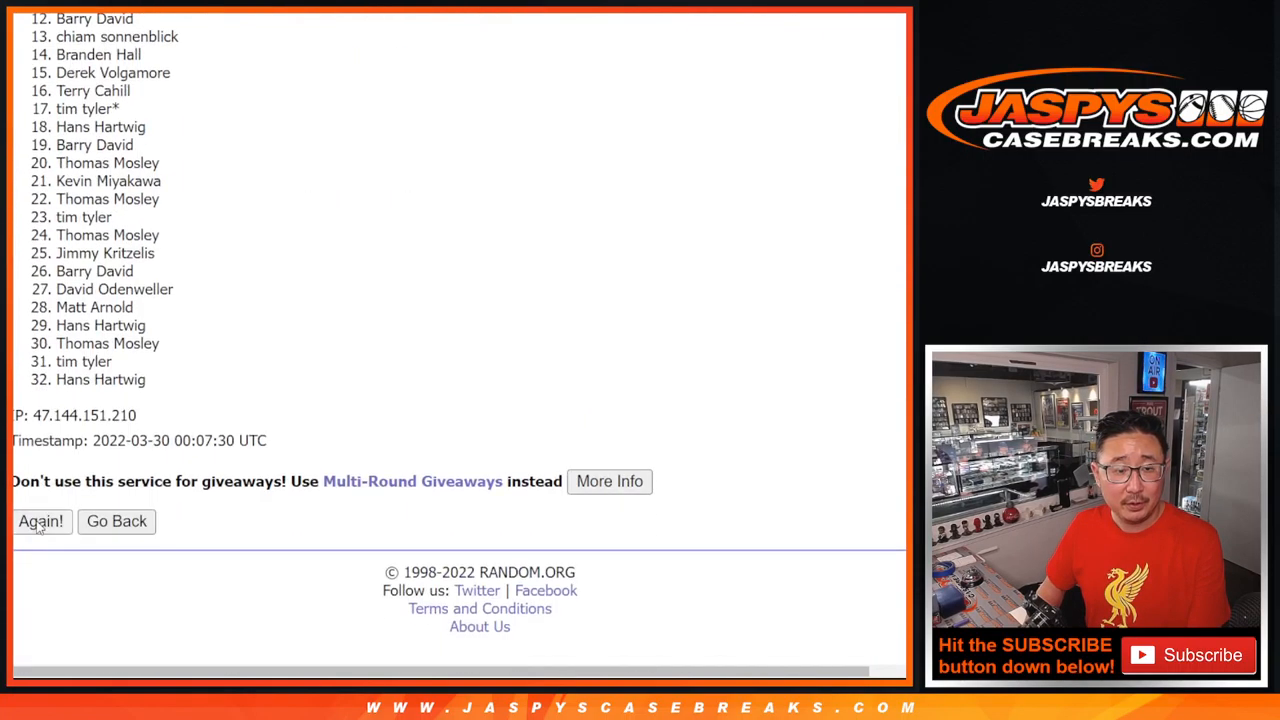
pyautogui.click(40, 521)
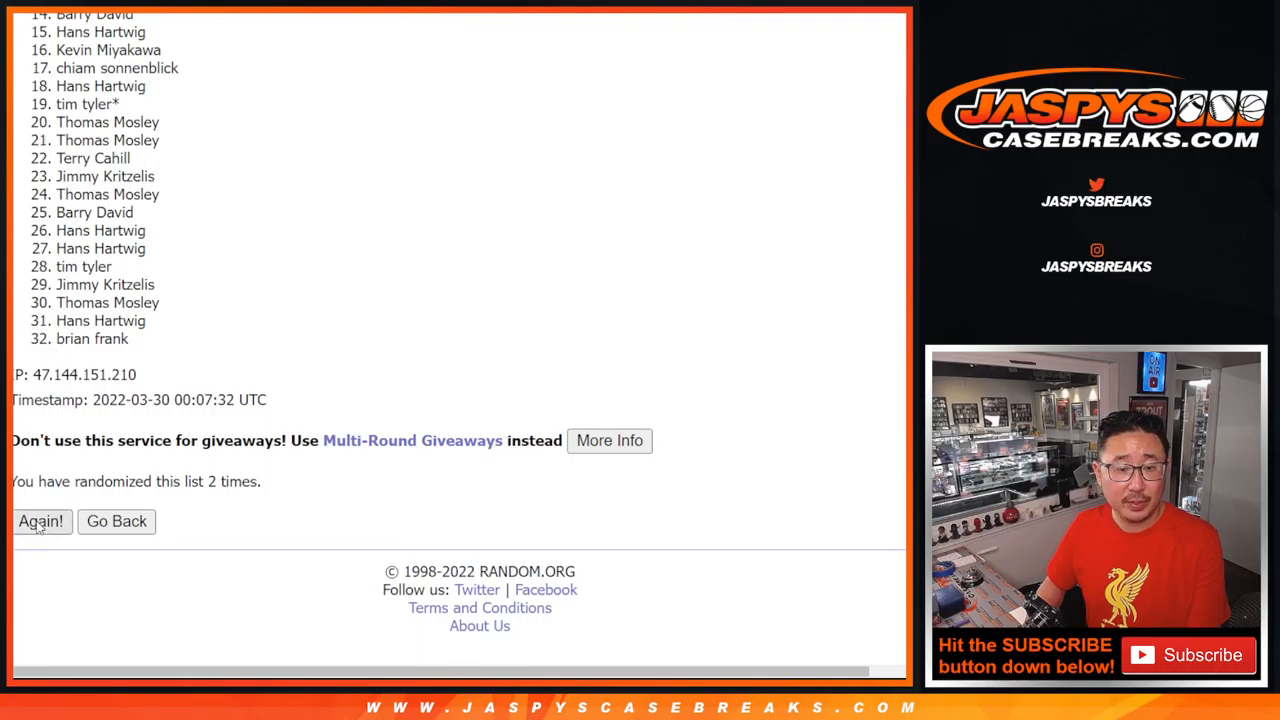
pyautogui.click(41, 521)
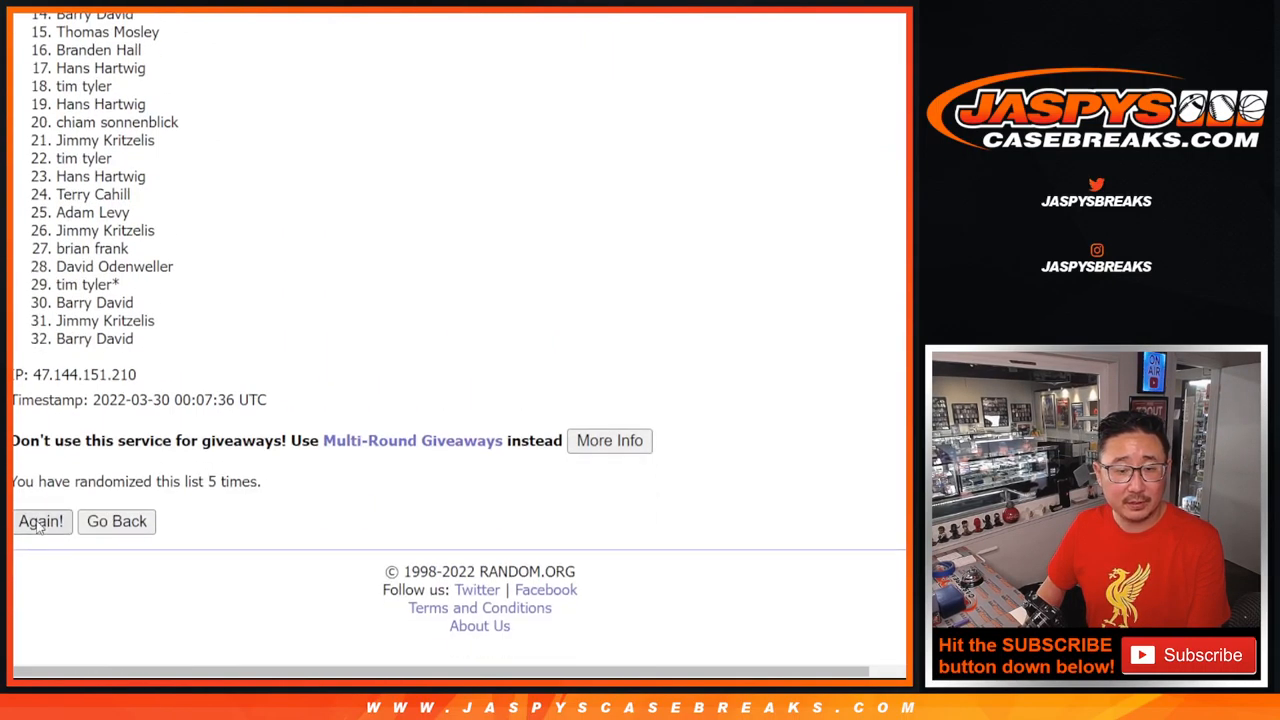
pyautogui.click(40, 521)
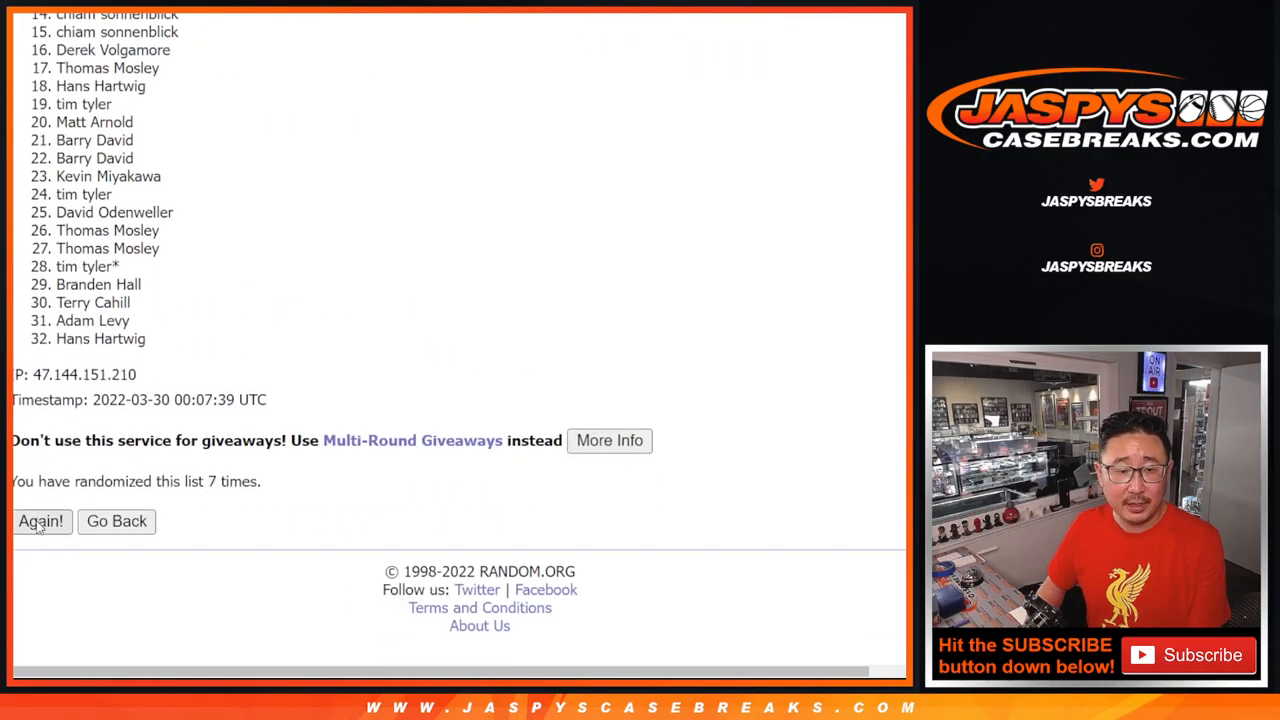
pyautogui.click(40, 521)
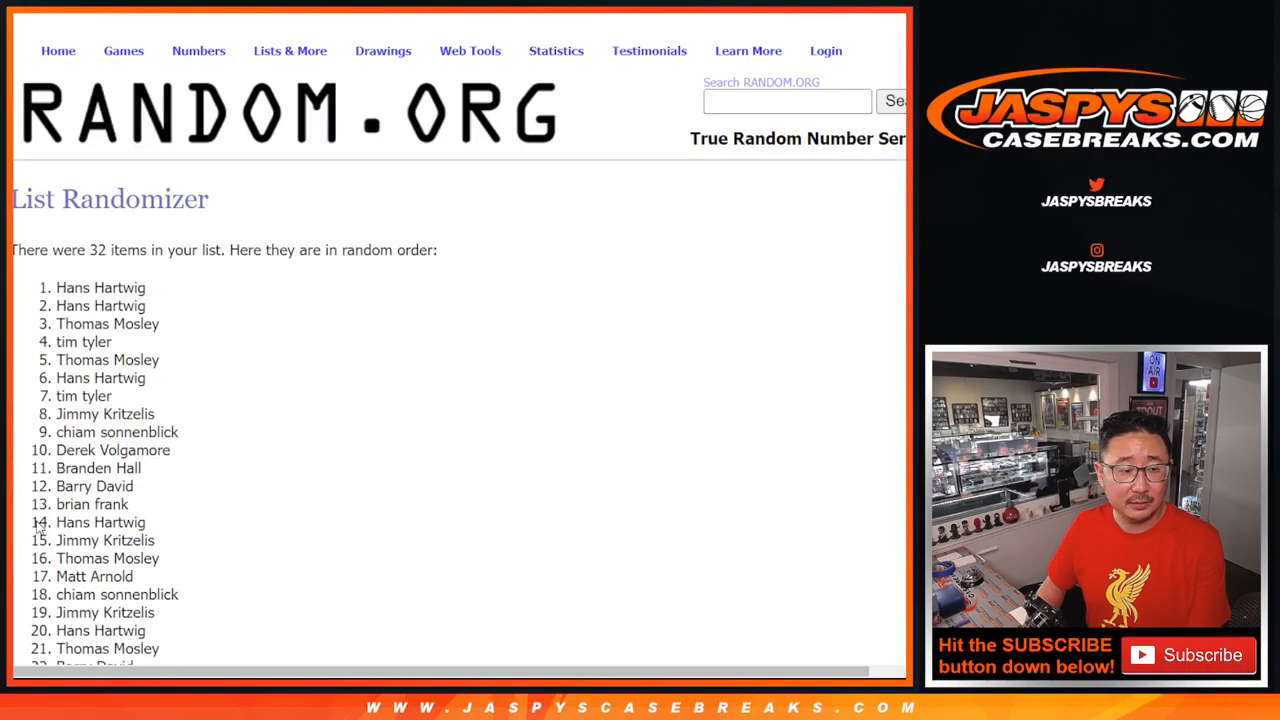
pyautogui.scroll(-3)
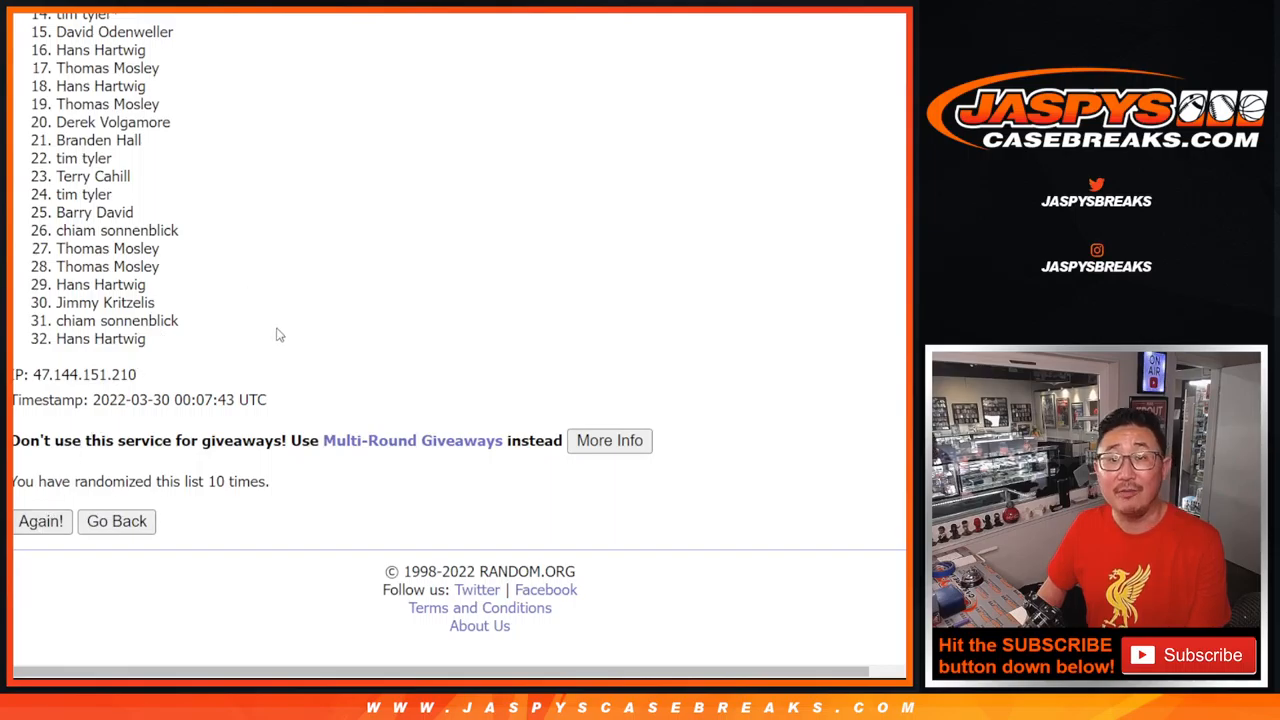
pyautogui.click(40, 521)
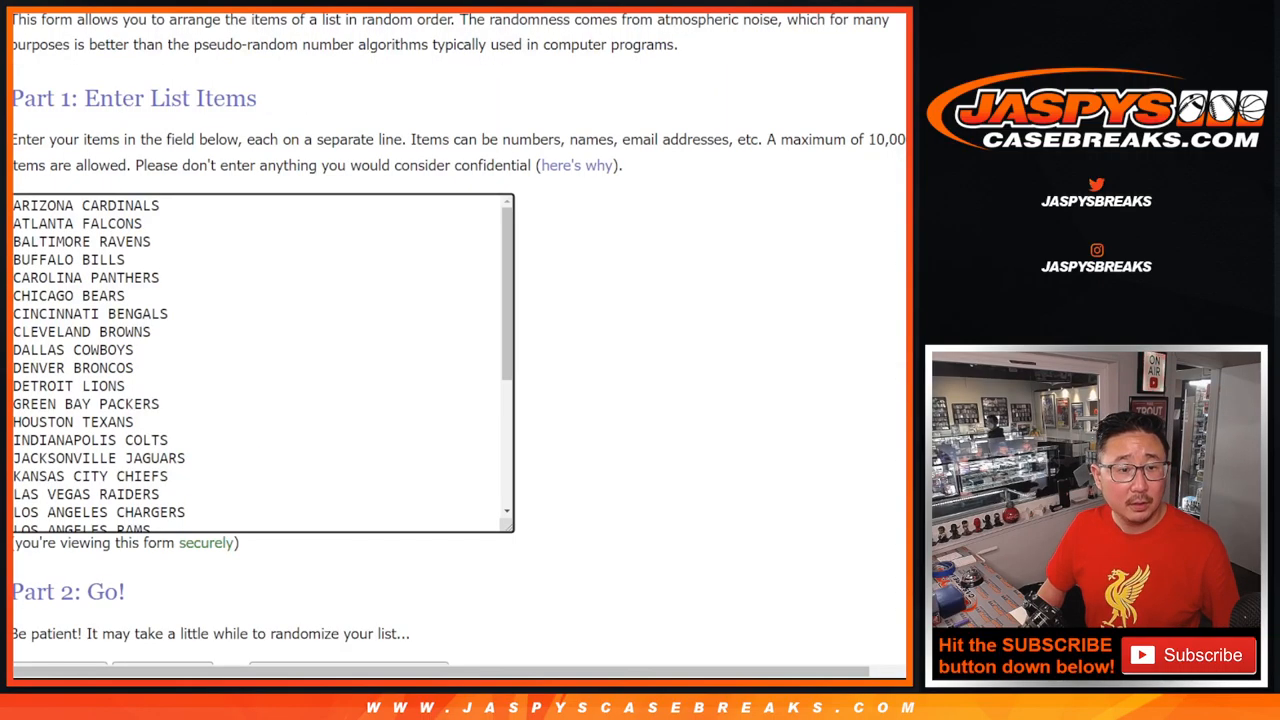
# Shuffle the 32 NFL team list six times in a row.
pyautogui.scroll(-3)
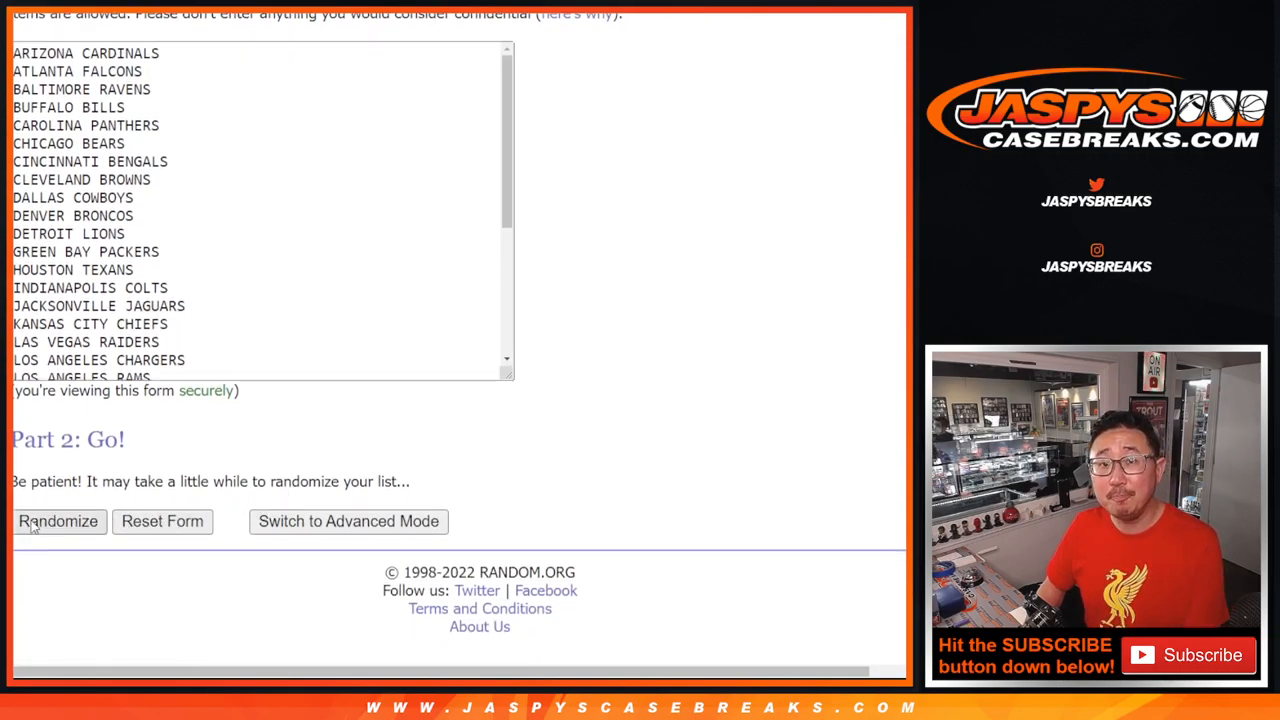
pyautogui.click(58, 521)
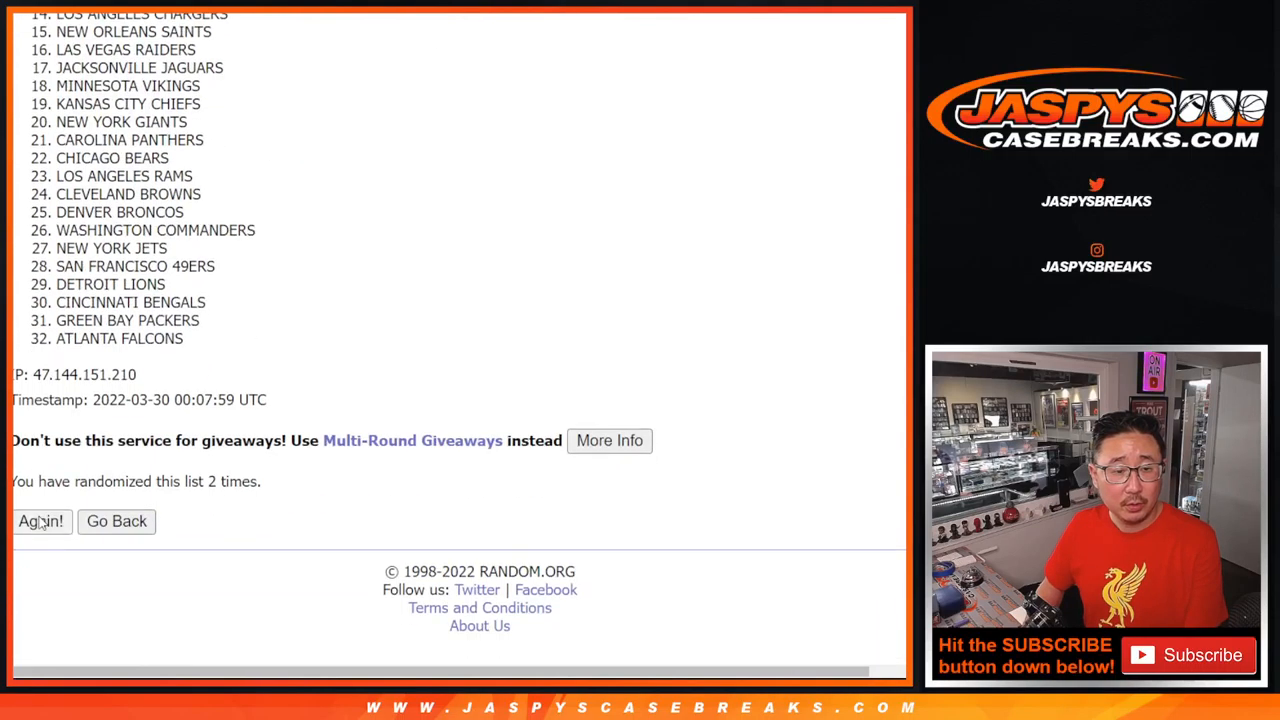
pyautogui.click(41, 521)
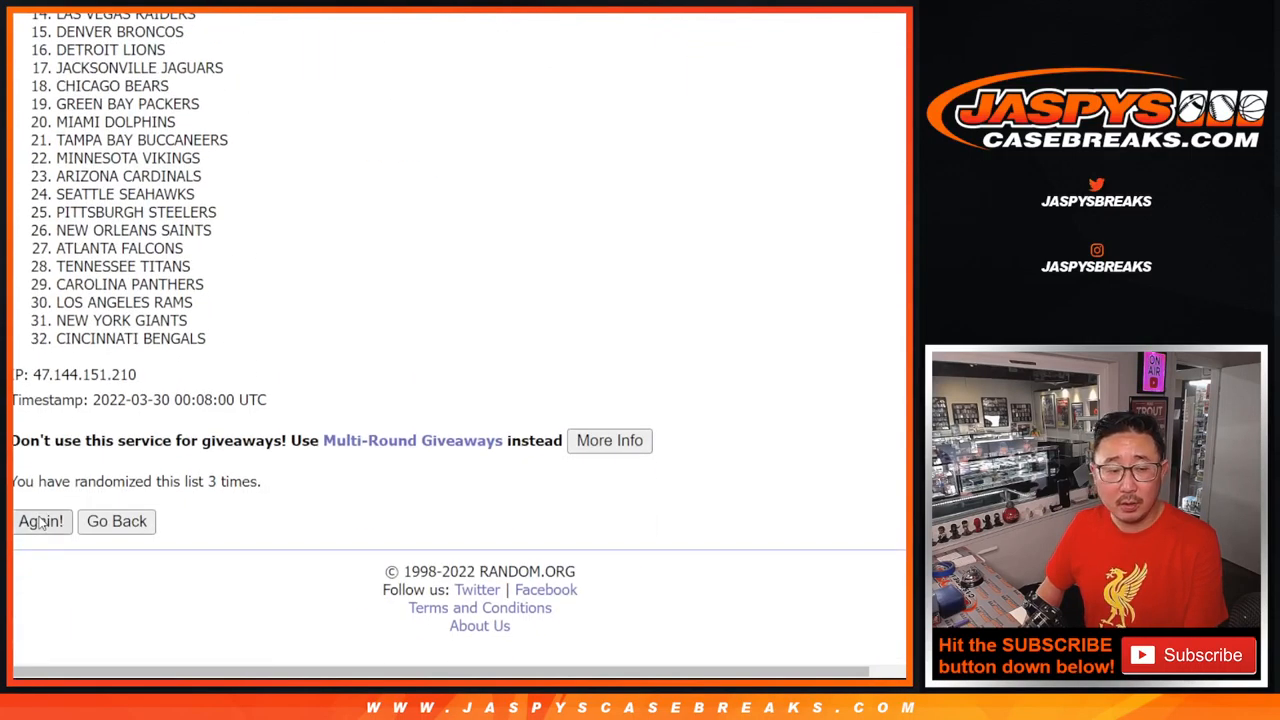
pyautogui.click(41, 521)
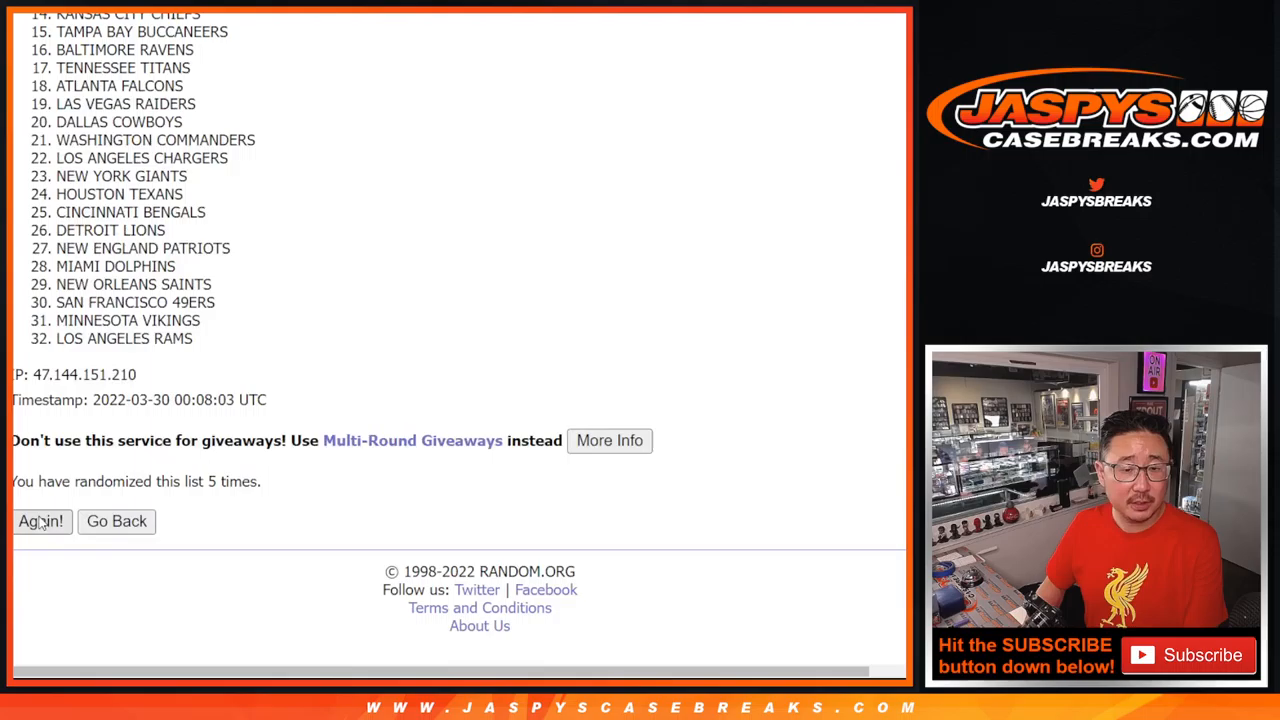
pyautogui.click(41, 521)
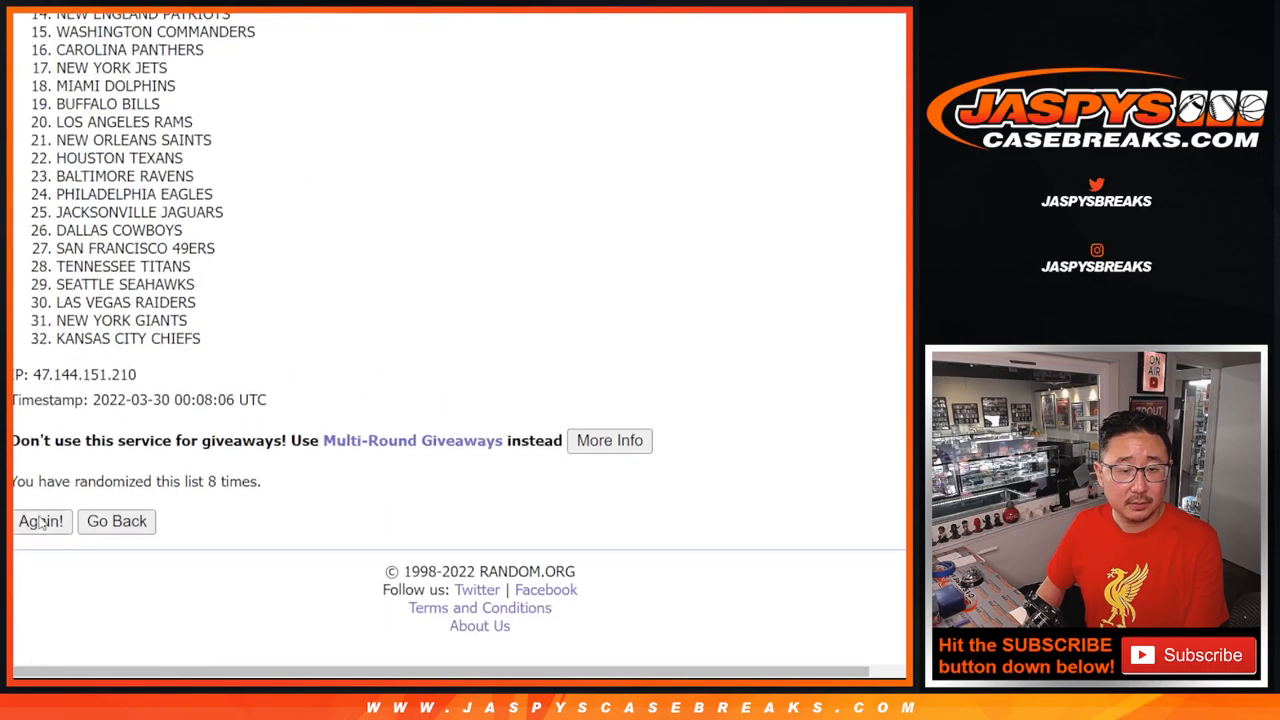
pyautogui.click(40, 521)
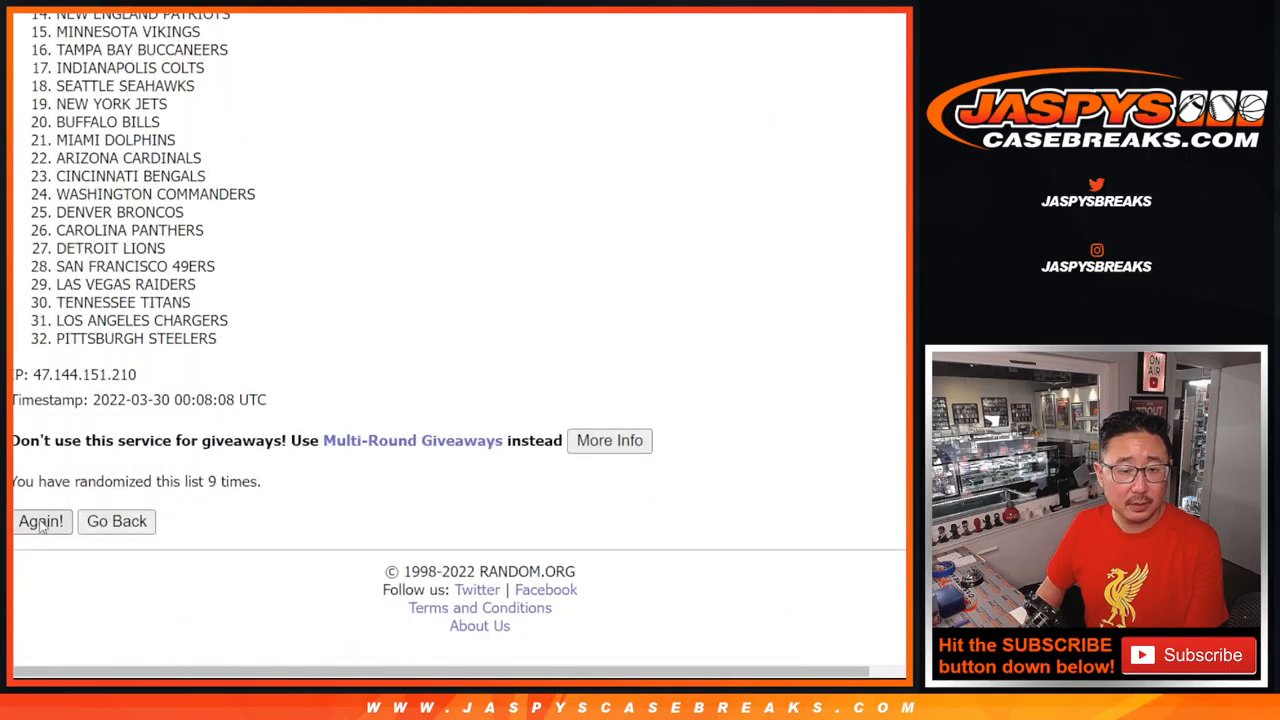
pyautogui.click(41, 521)
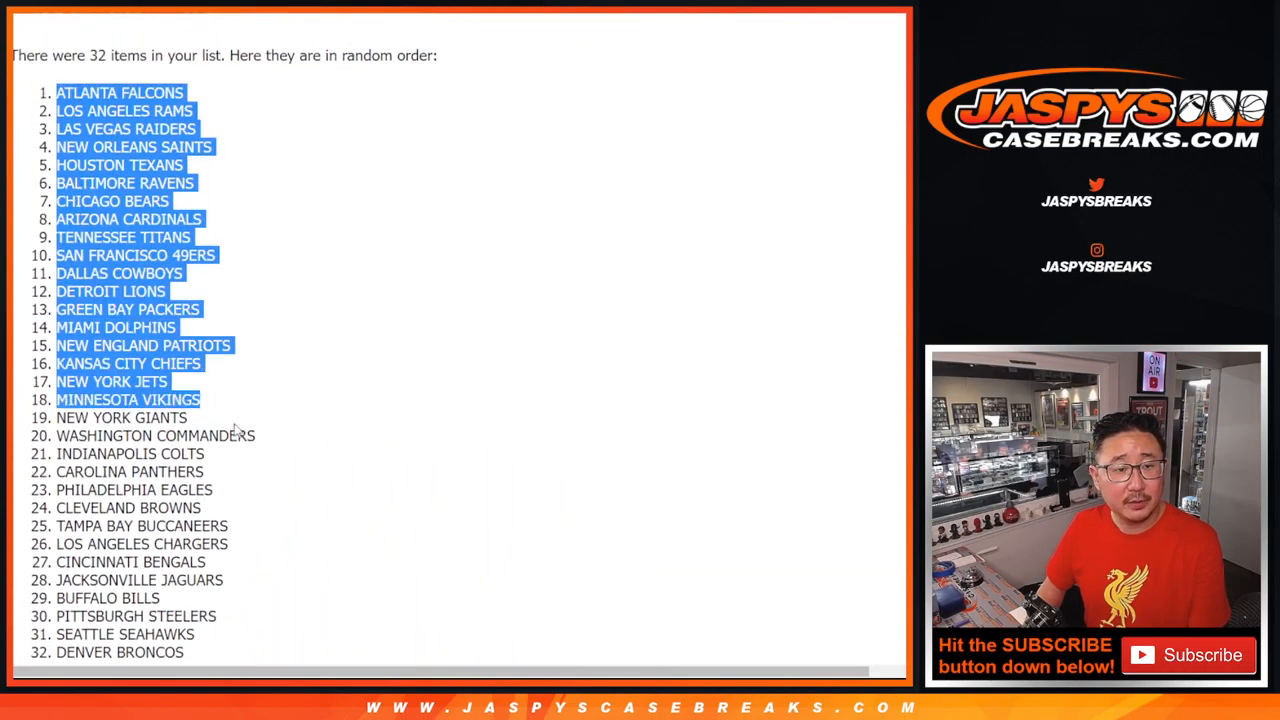
pyautogui.scroll(-3)
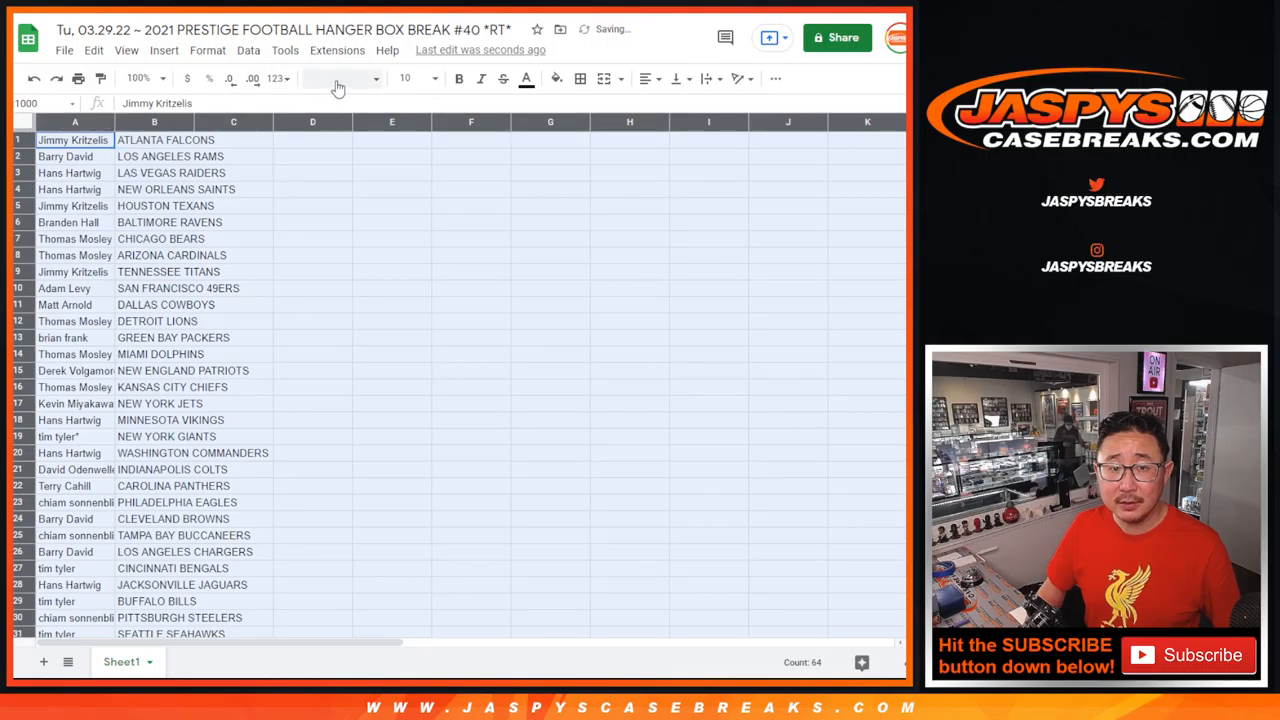
# Zoom the names-and-teams sheet to 150% and scroll through the pairings.
pyautogui.click(404, 78)
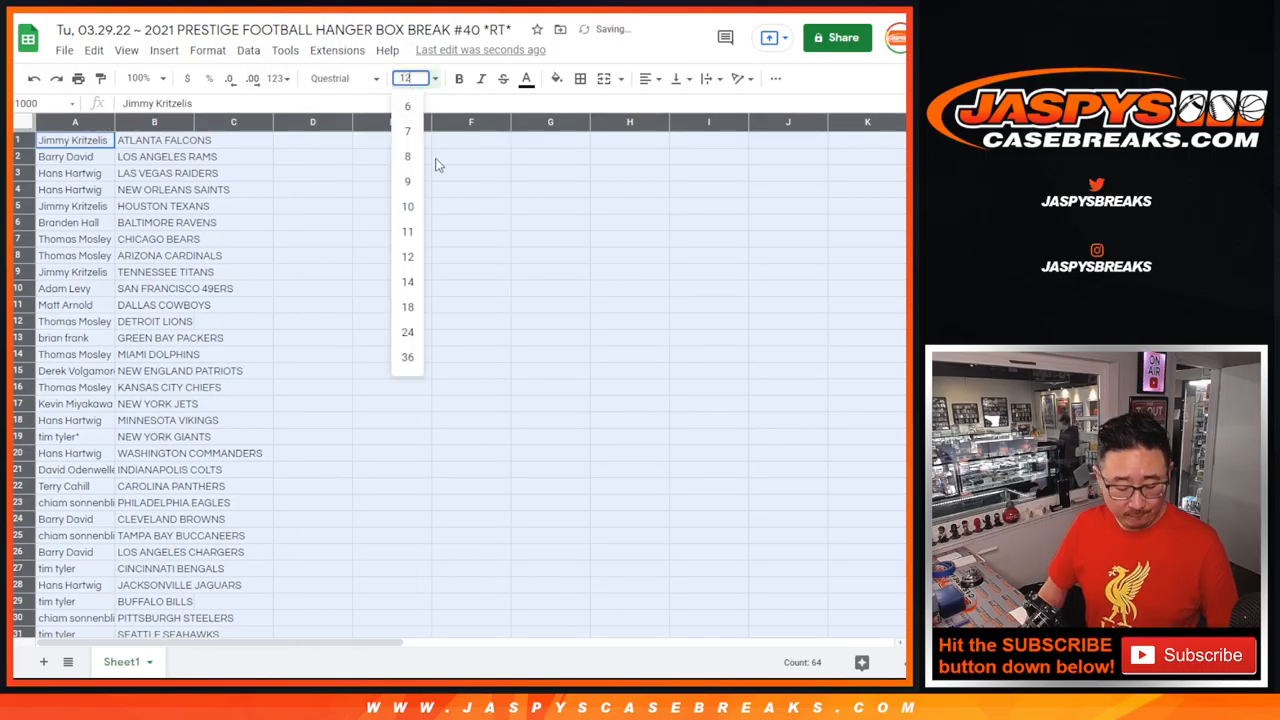
pyautogui.click(138, 78)
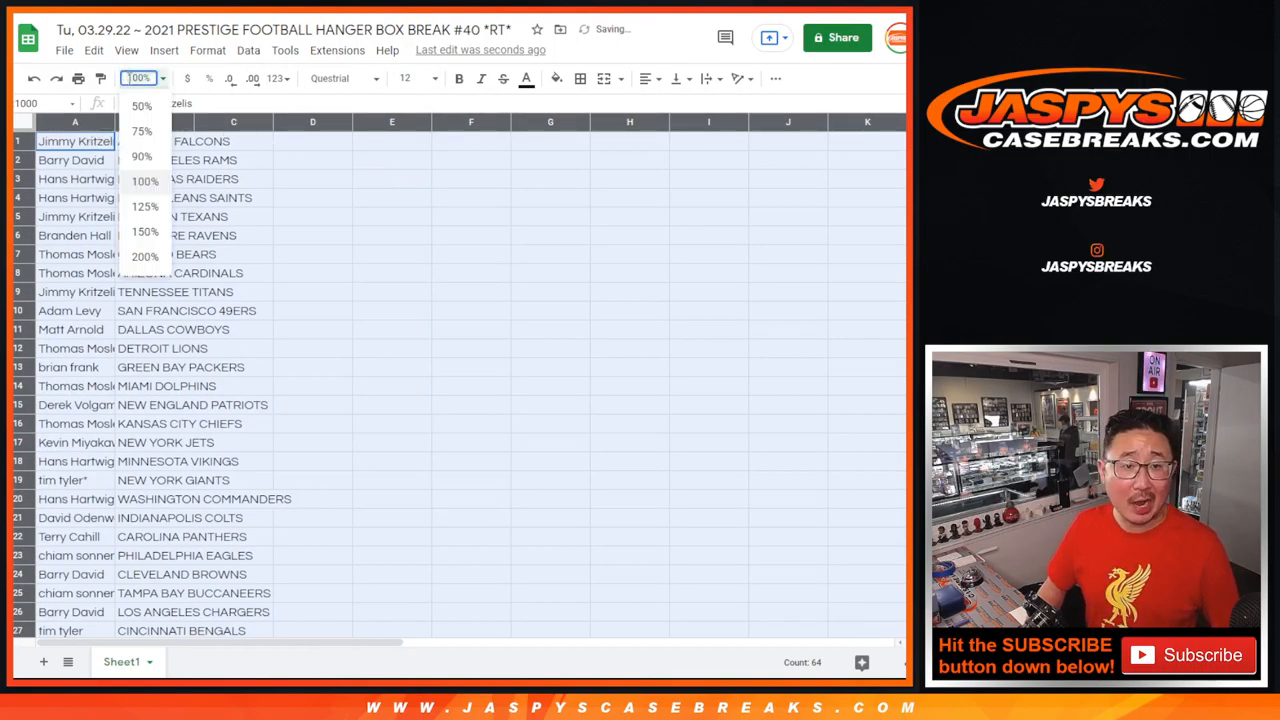
pyautogui.click(145, 231)
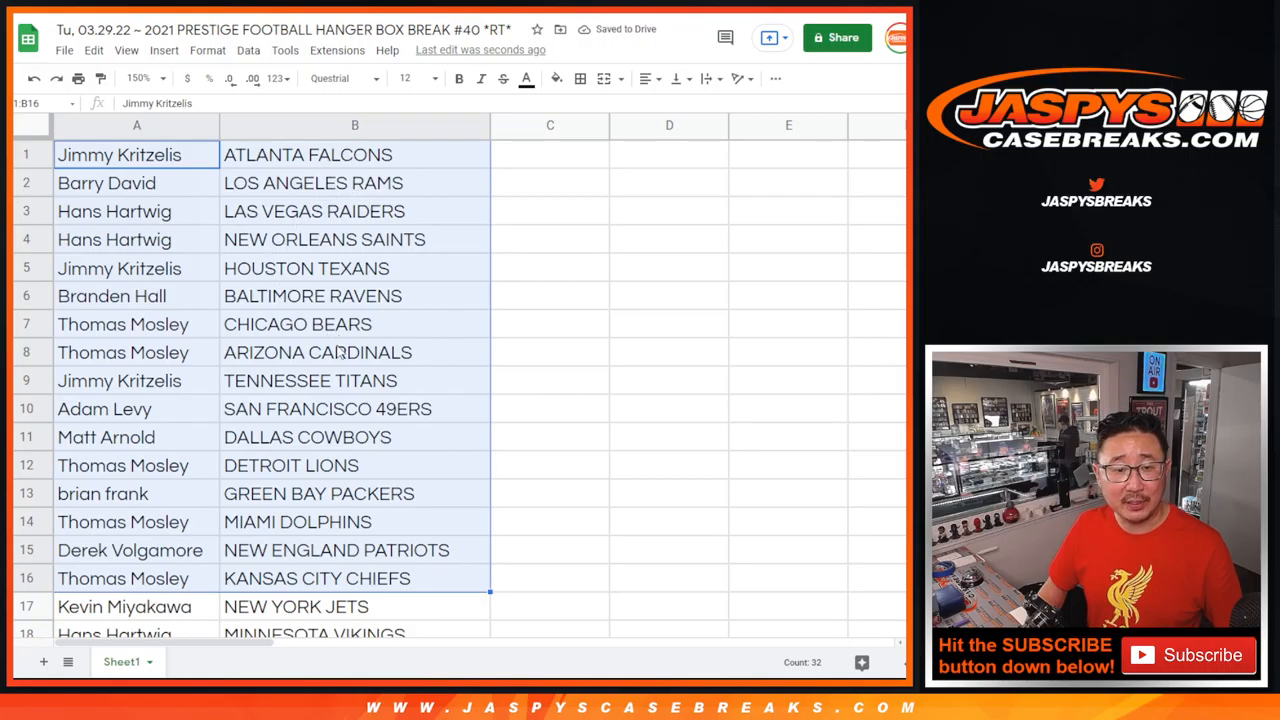
pyautogui.moveTo(330, 588)
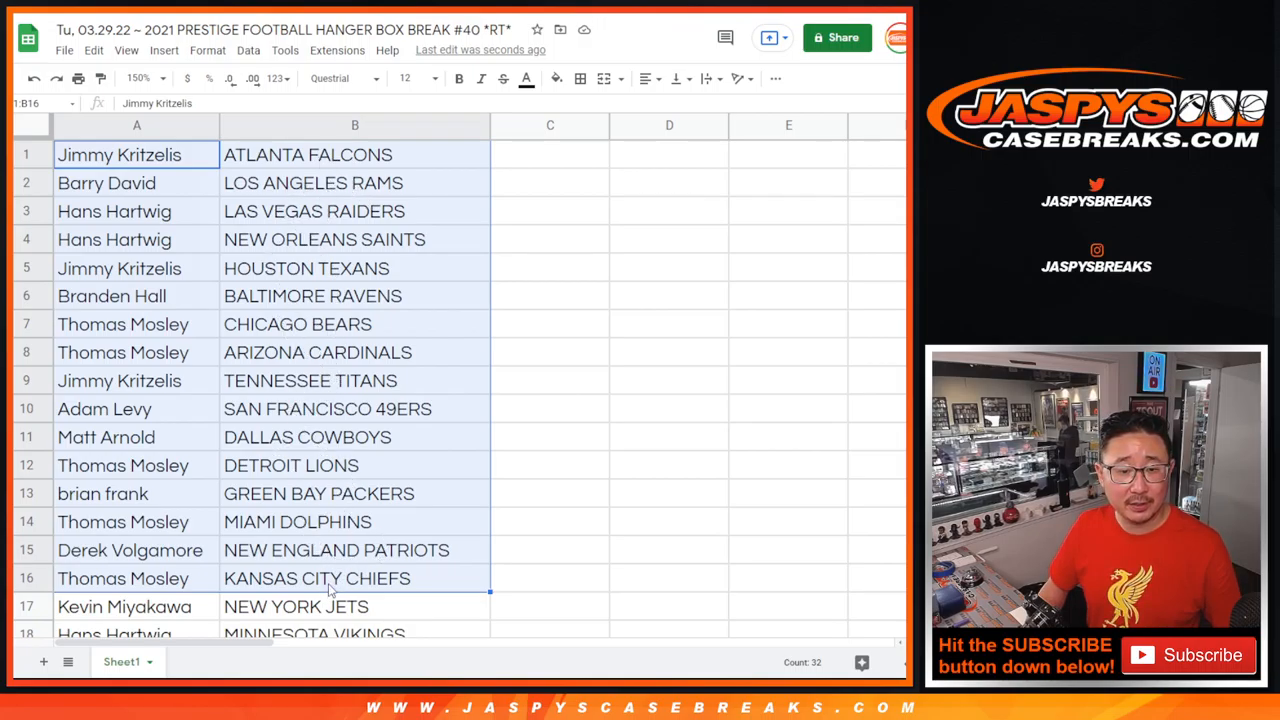
pyautogui.scroll(-3)
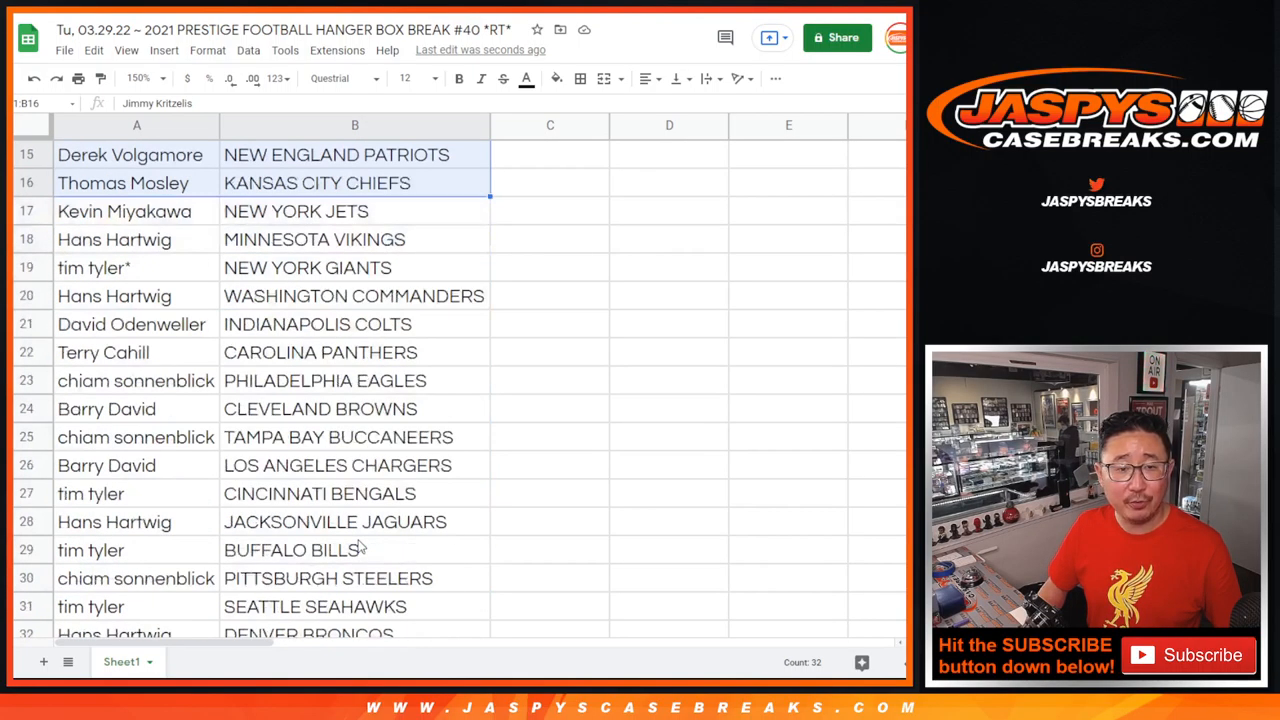
pyautogui.click(124, 211)
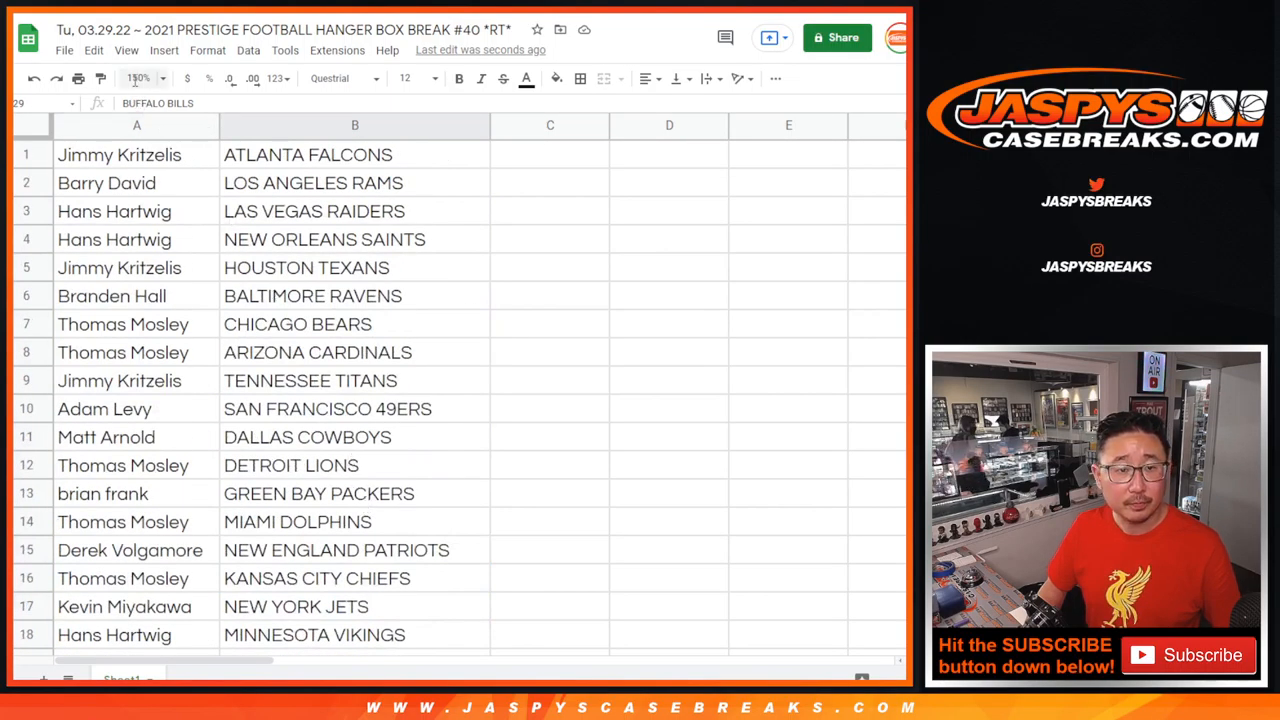
pyautogui.click(138, 78)
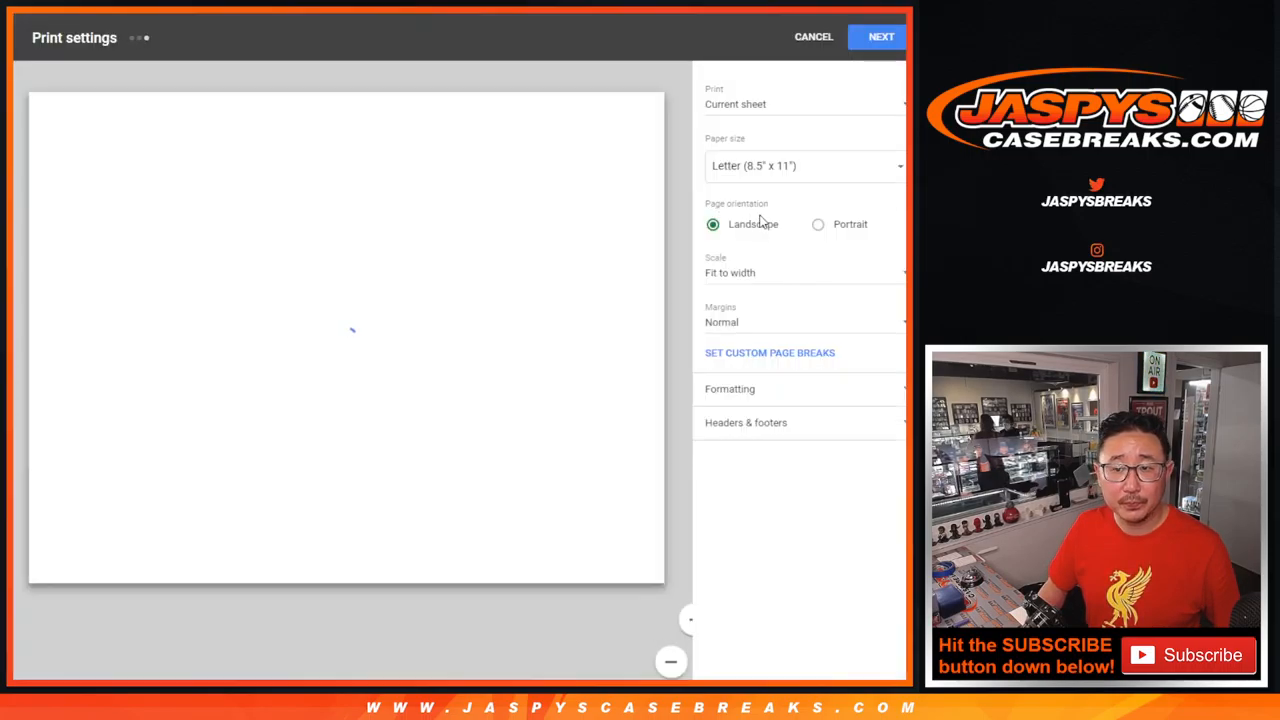
# Dismiss print preview, start a new spreadsheet, then reopen today's football hanger box break sheet.
pyautogui.click(818, 224)
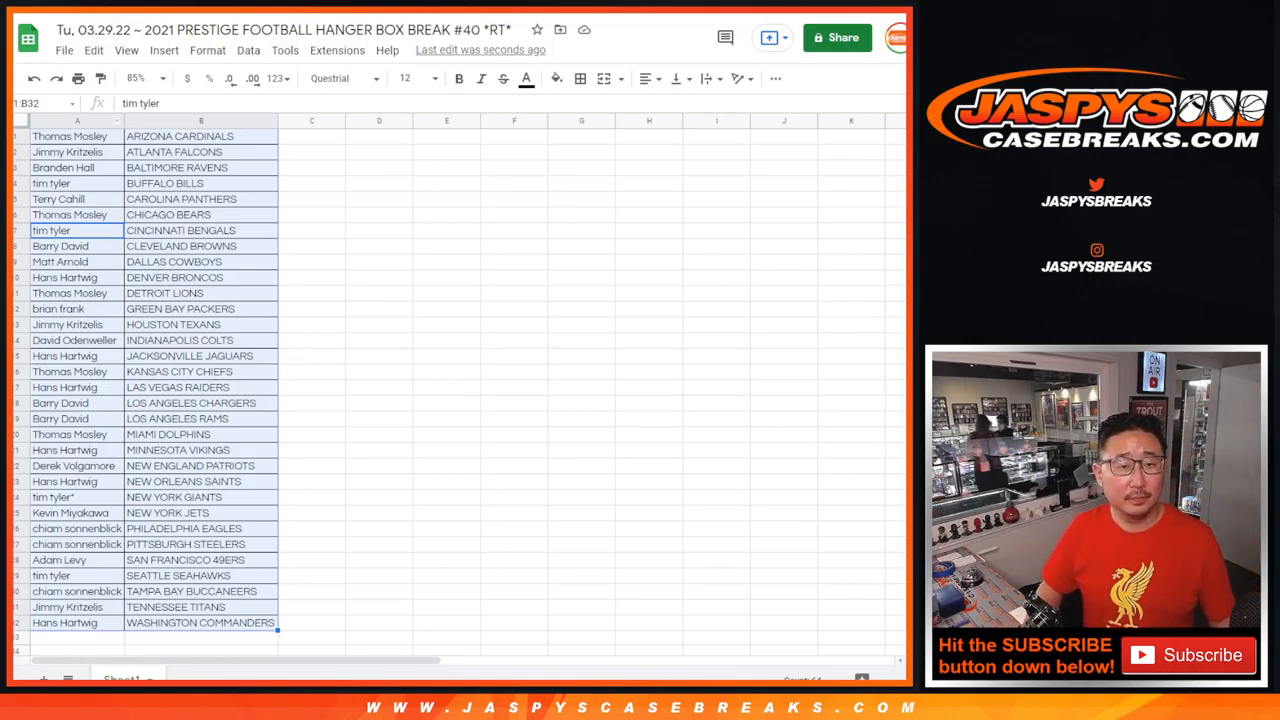
pyautogui.click(64, 50)
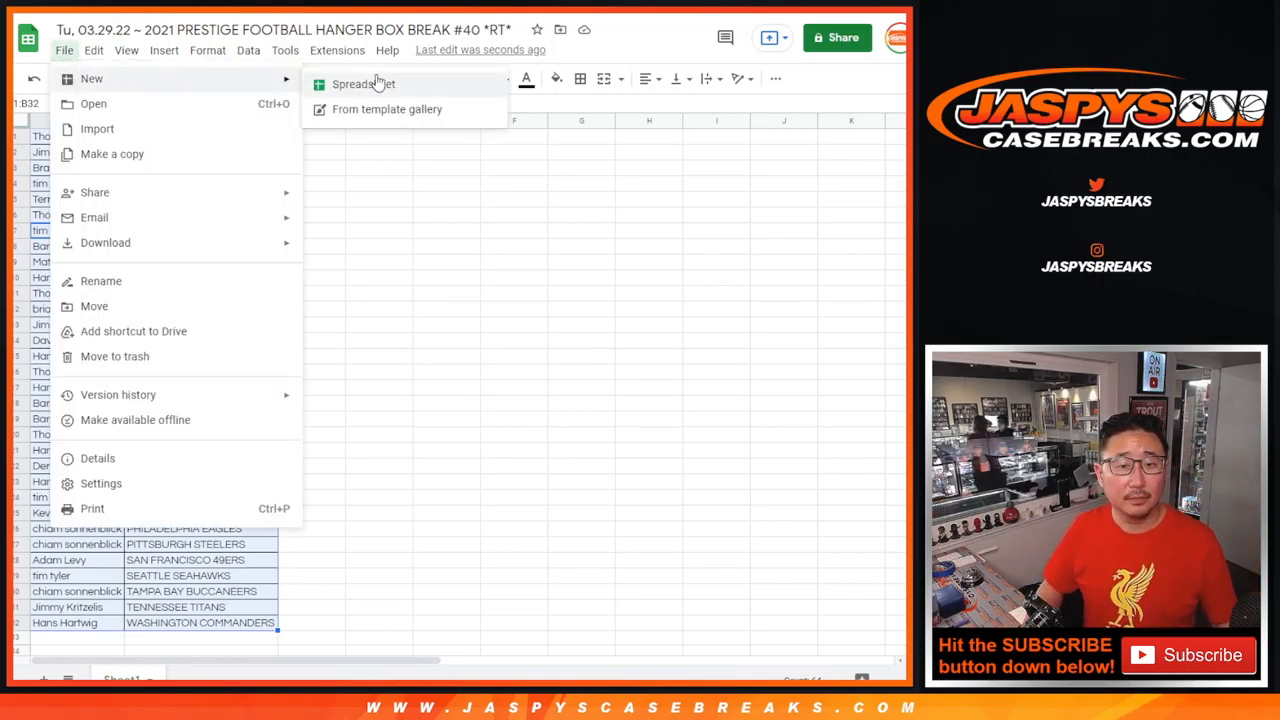
pyautogui.click(363, 84)
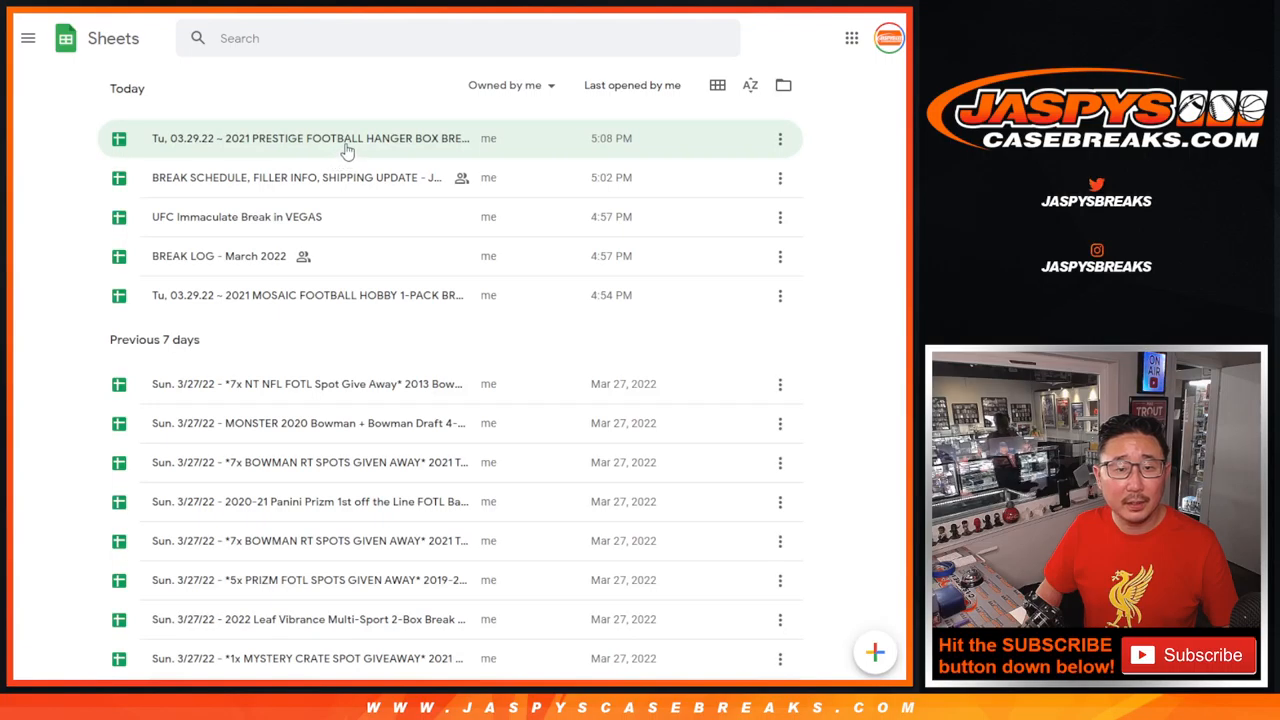
pyautogui.doubleClick(310, 138)
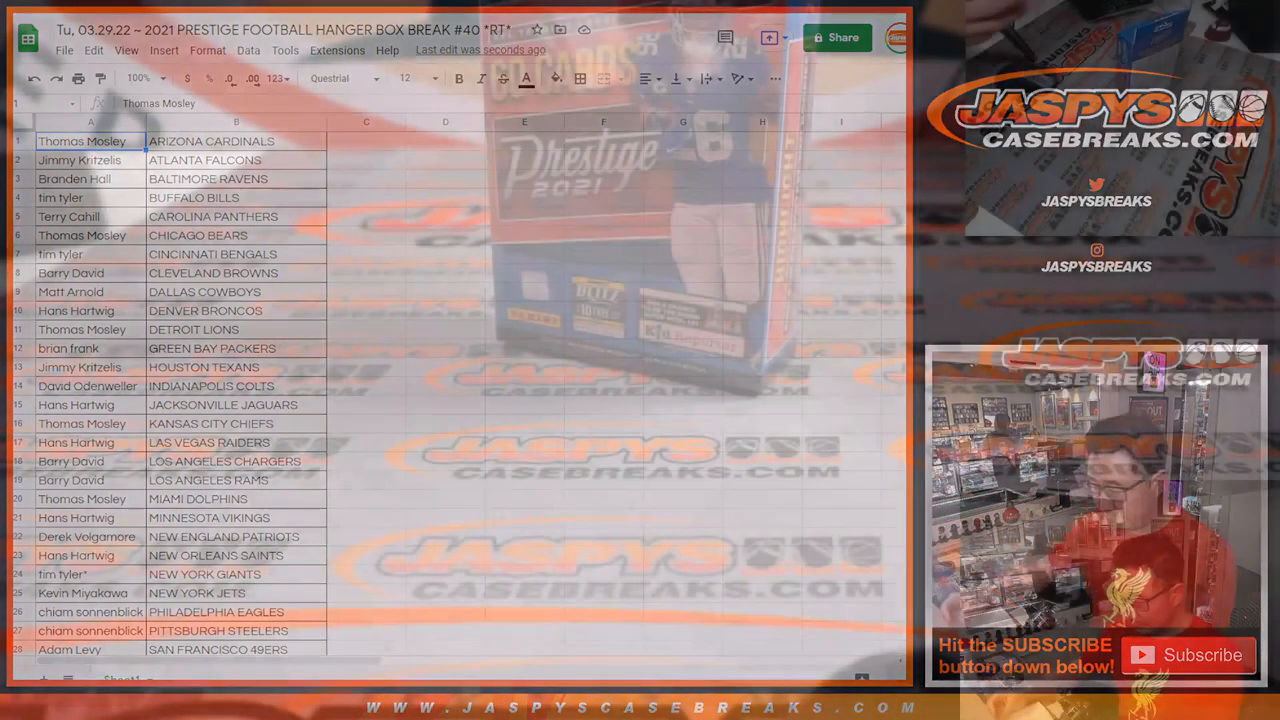
# Scroll down to the List Randomizer holding the 32 participant names.
pyautogui.scroll(-3)
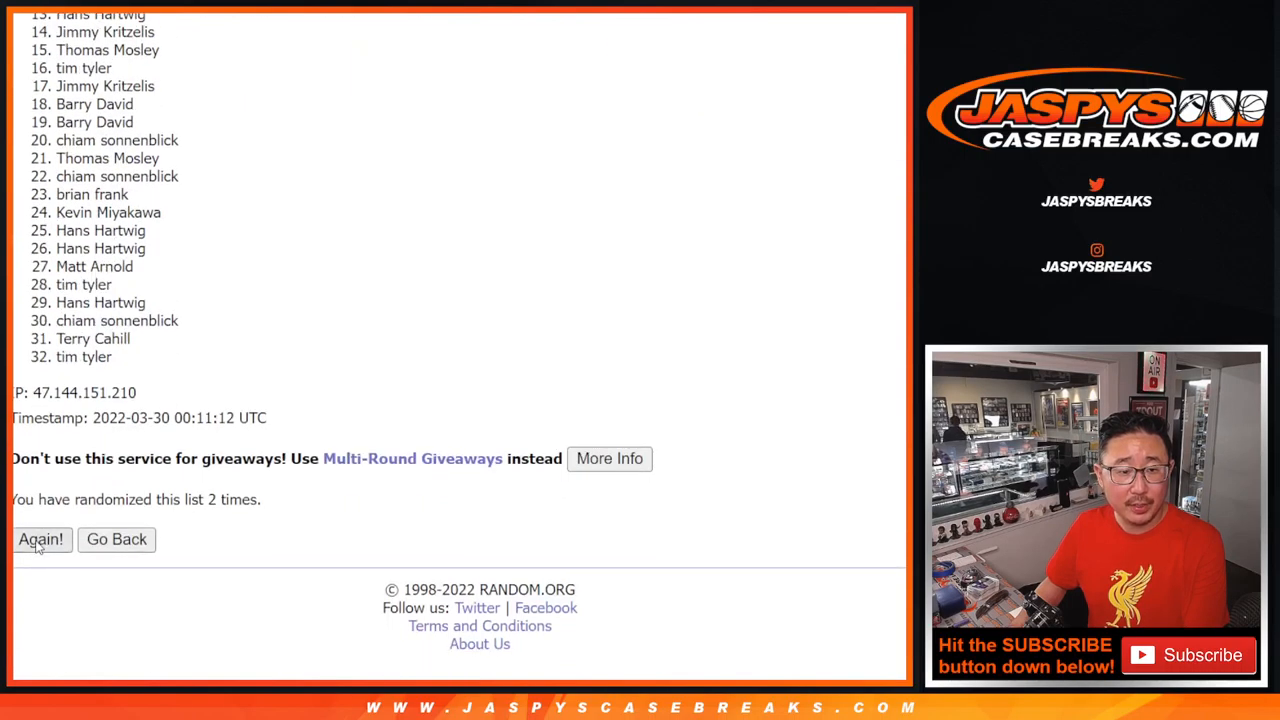
# Reshuffle the participant names four more times to reach eight randomizations.
pyautogui.click(40, 539)
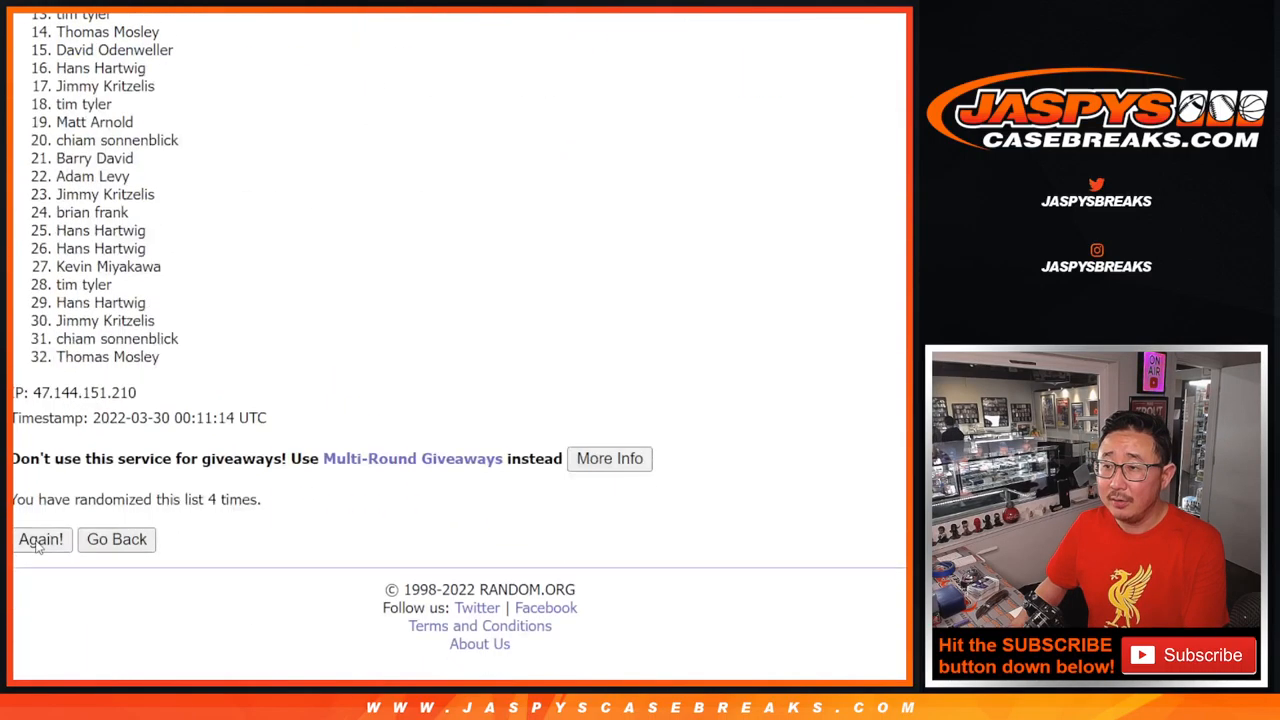
pyautogui.click(41, 539)
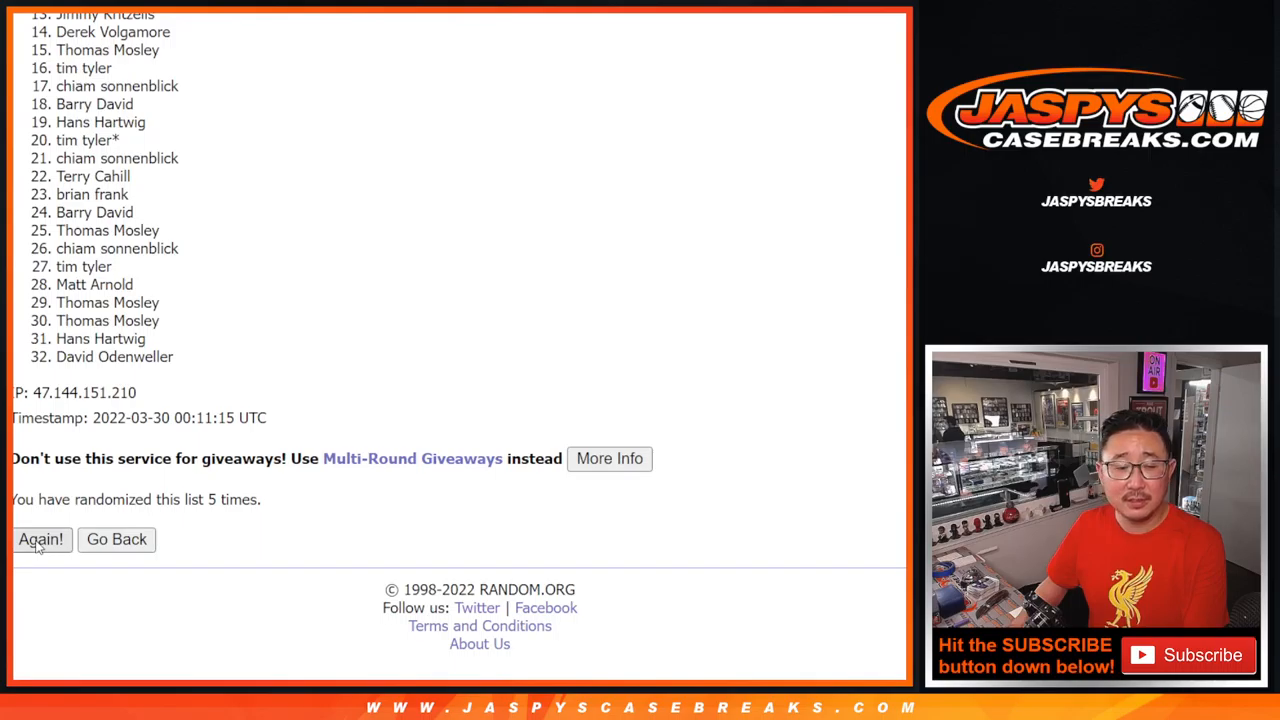
pyautogui.click(41, 539)
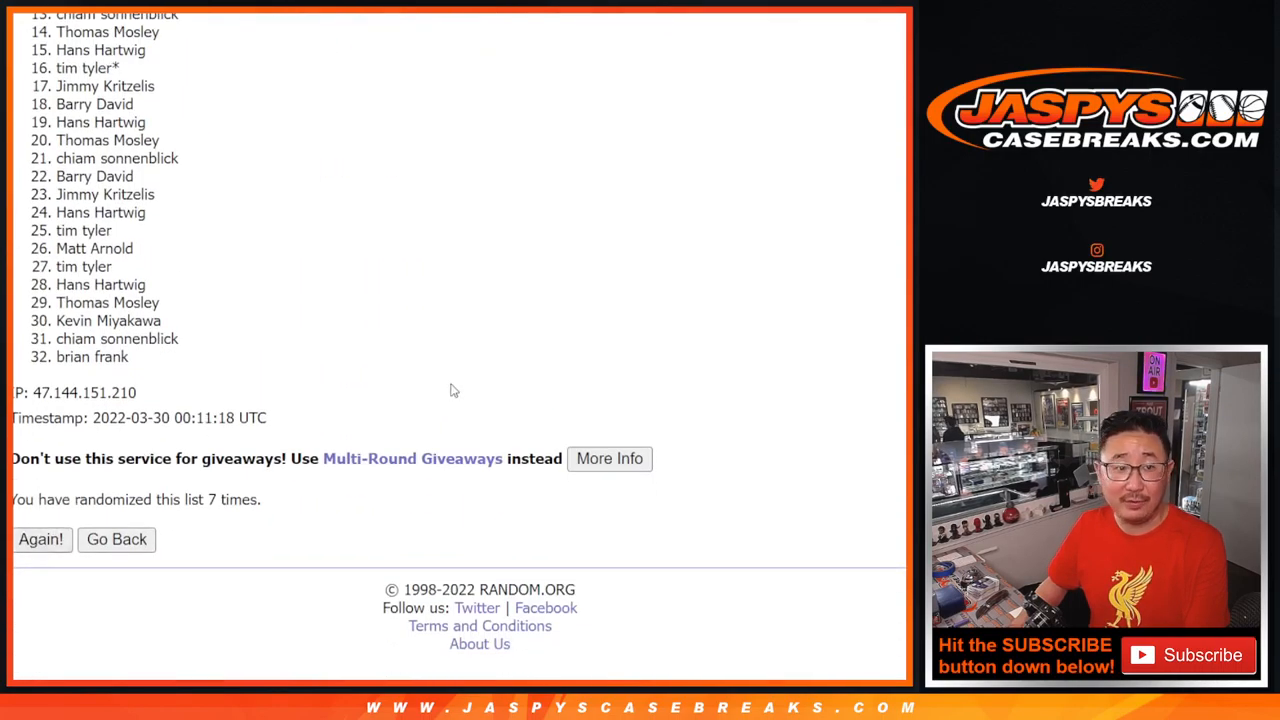
pyautogui.click(41, 539)
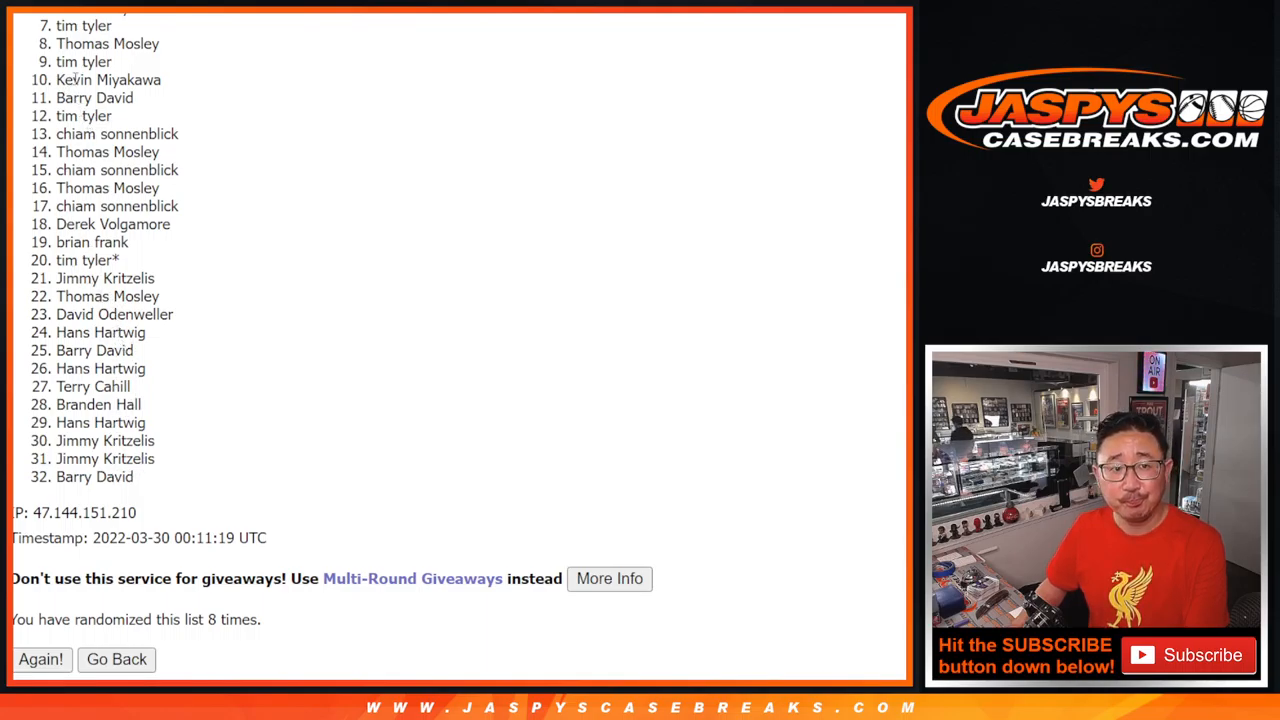
pyautogui.moveTo(335, 445)
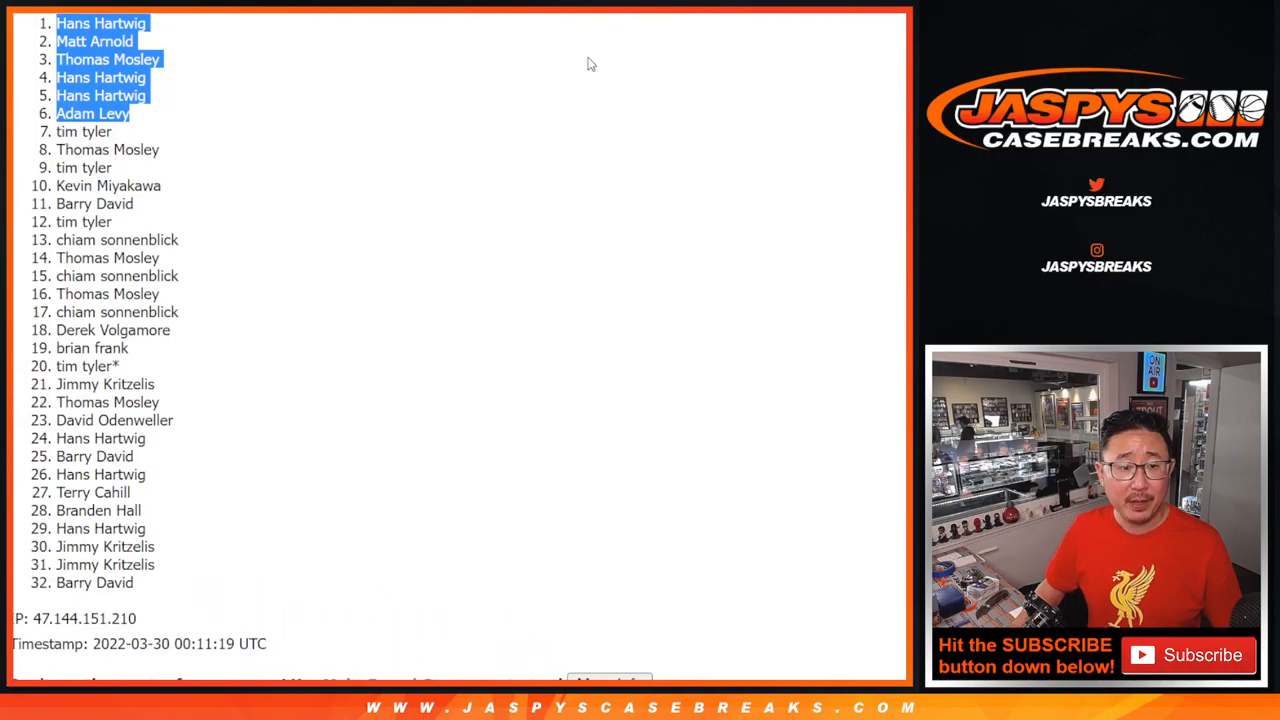
pyautogui.moveTo(499, 231)
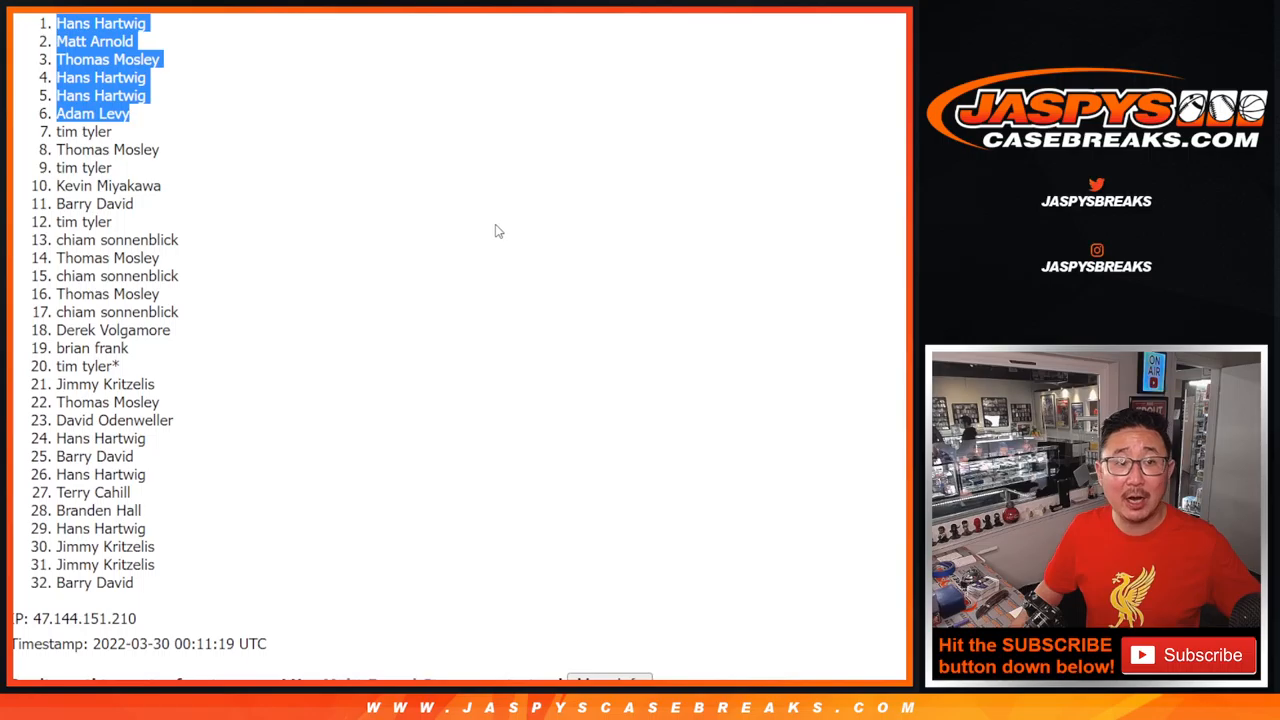
pyautogui.moveTo(490, 224)
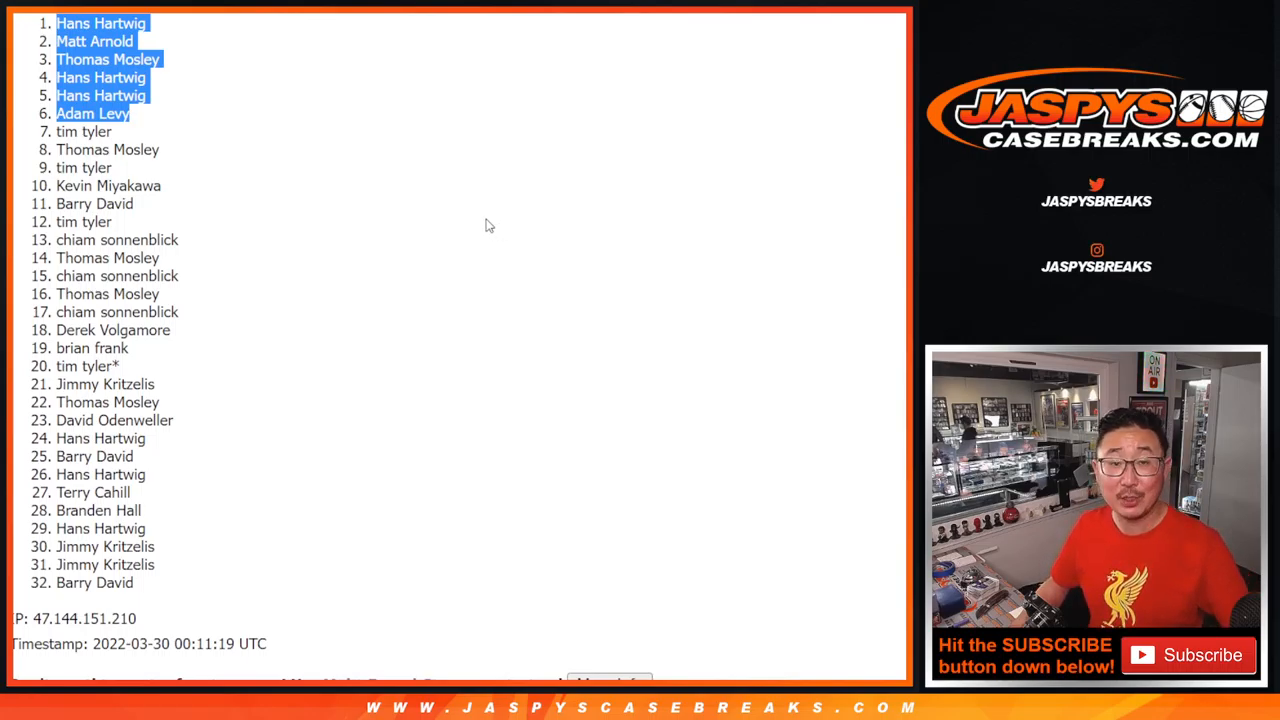